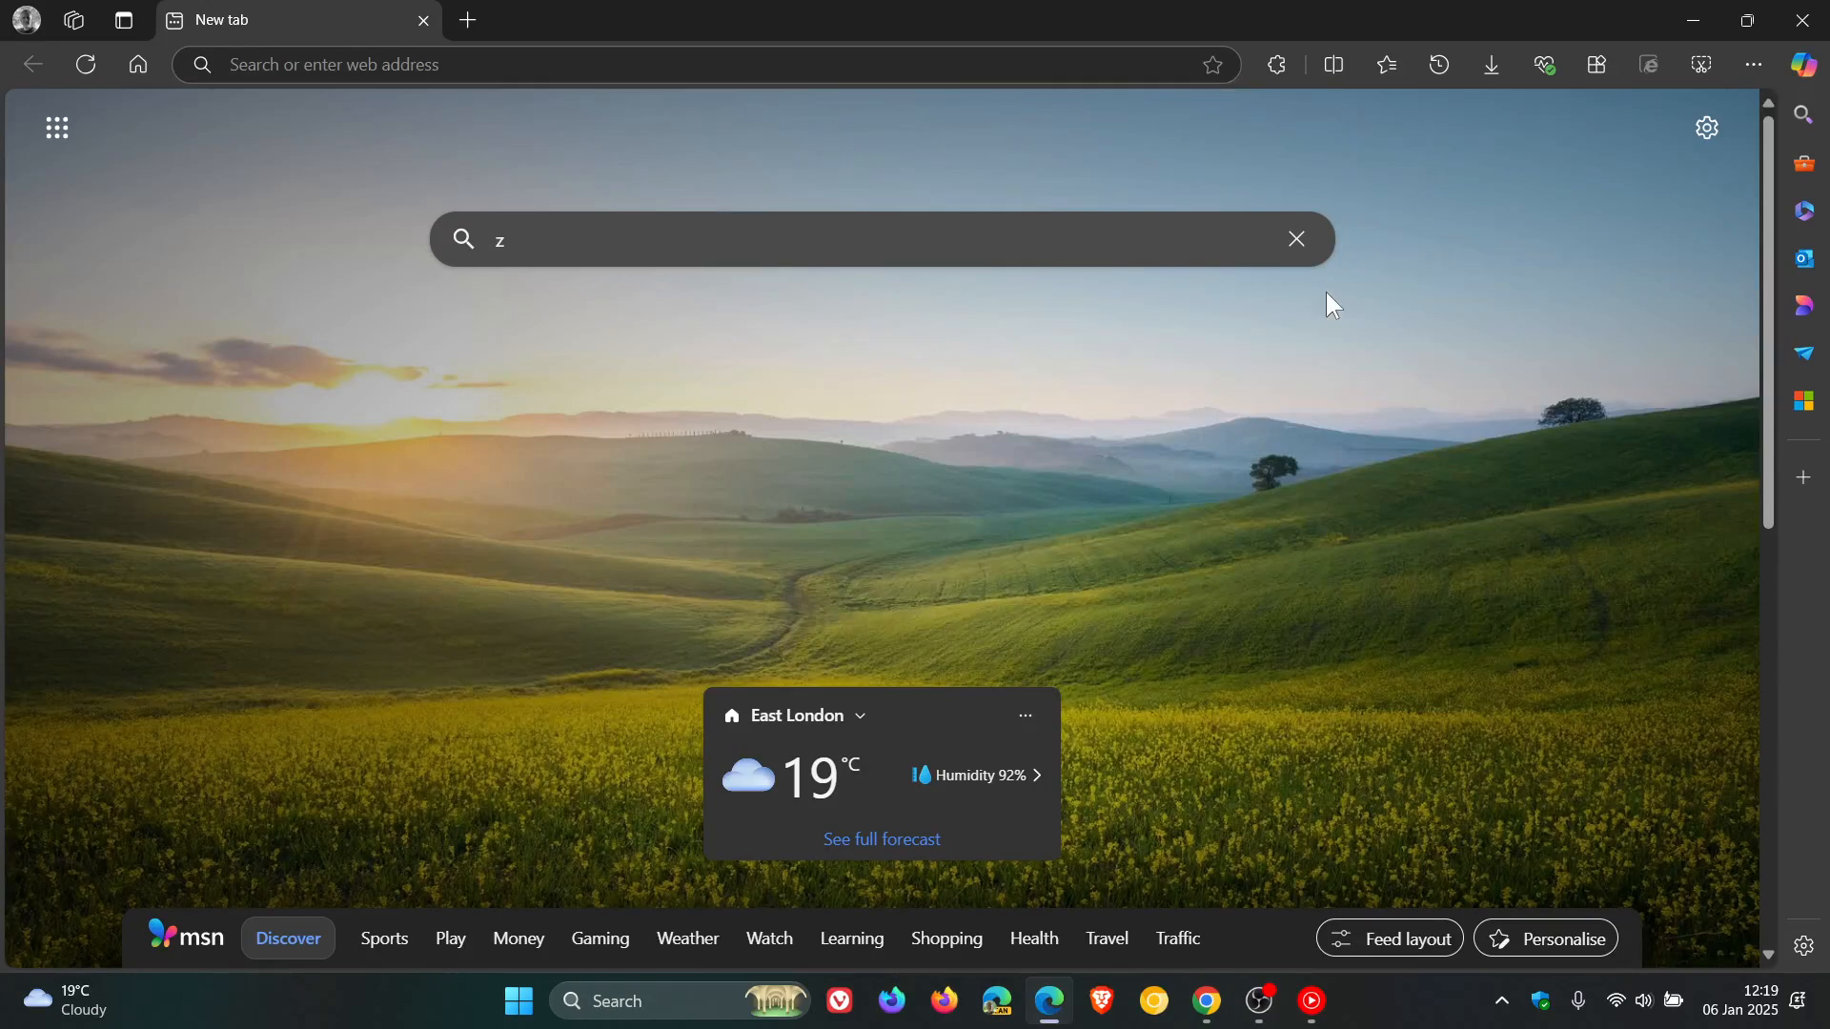
# Focus the new-tab address bar so Recent Searches lists 'google - Bing Search'
pyautogui.click(1294, 240)
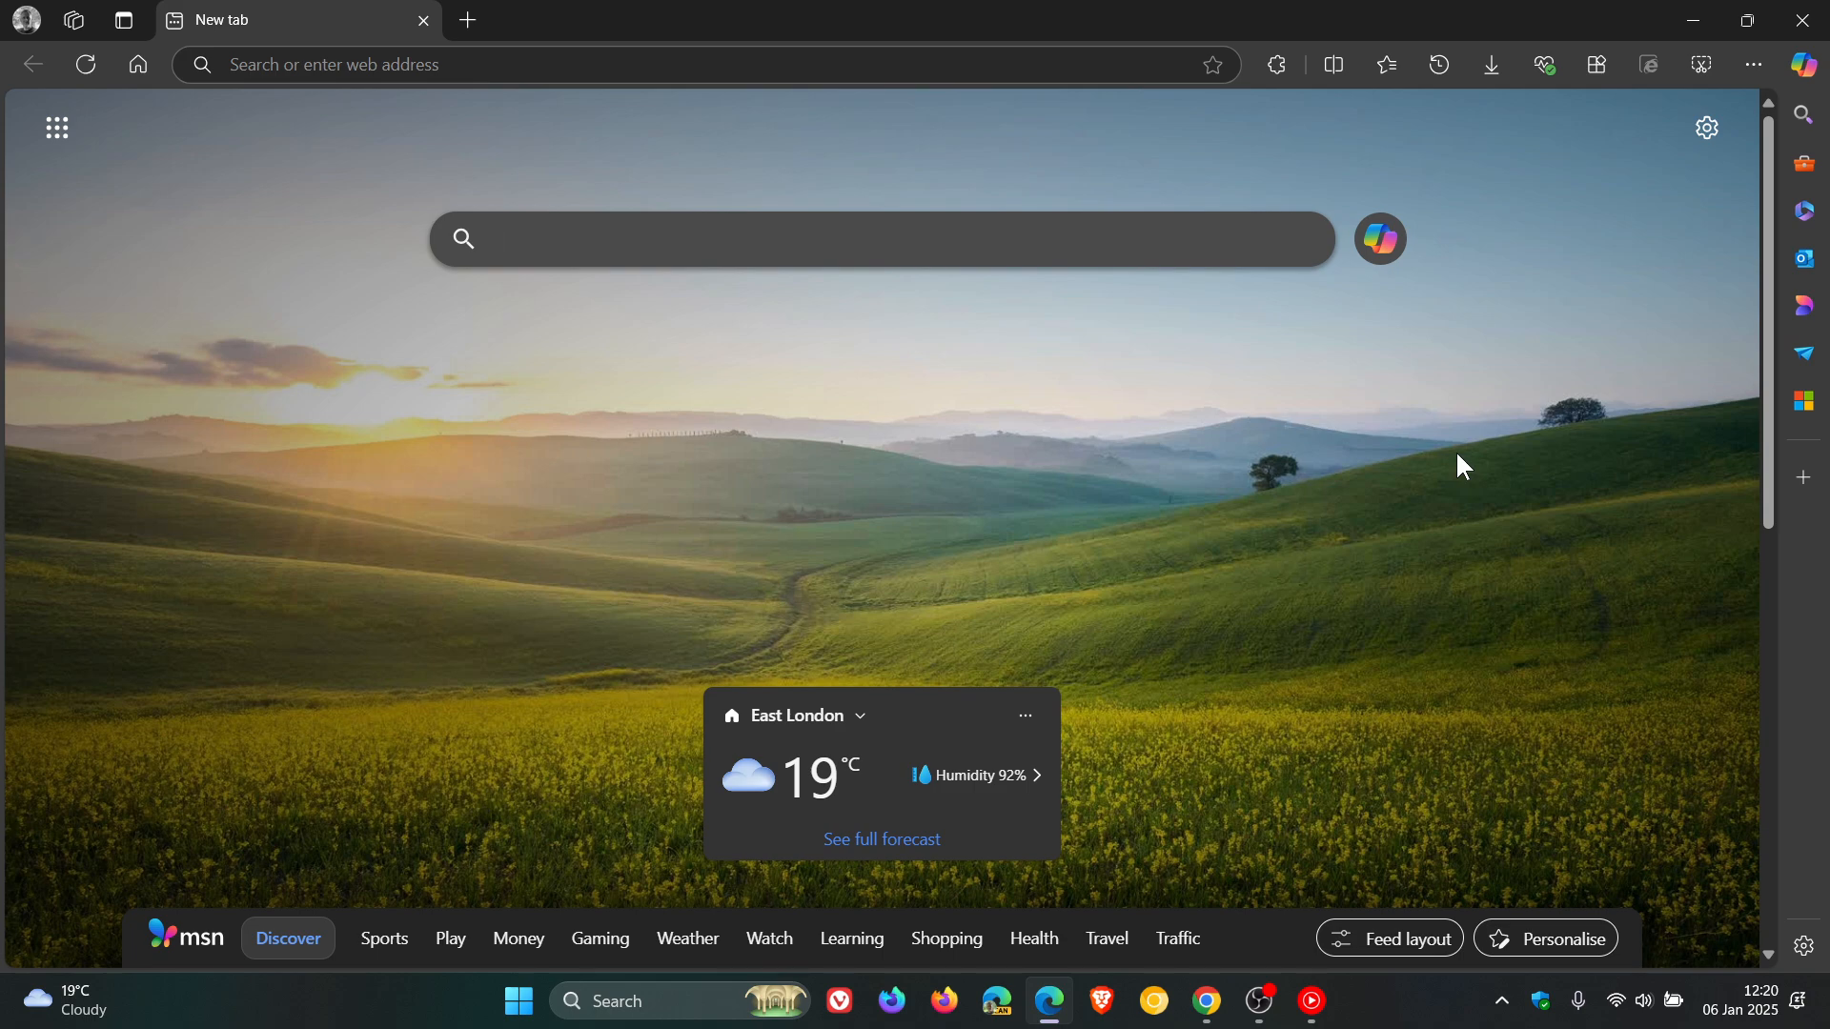
pyautogui.click(875, 240)
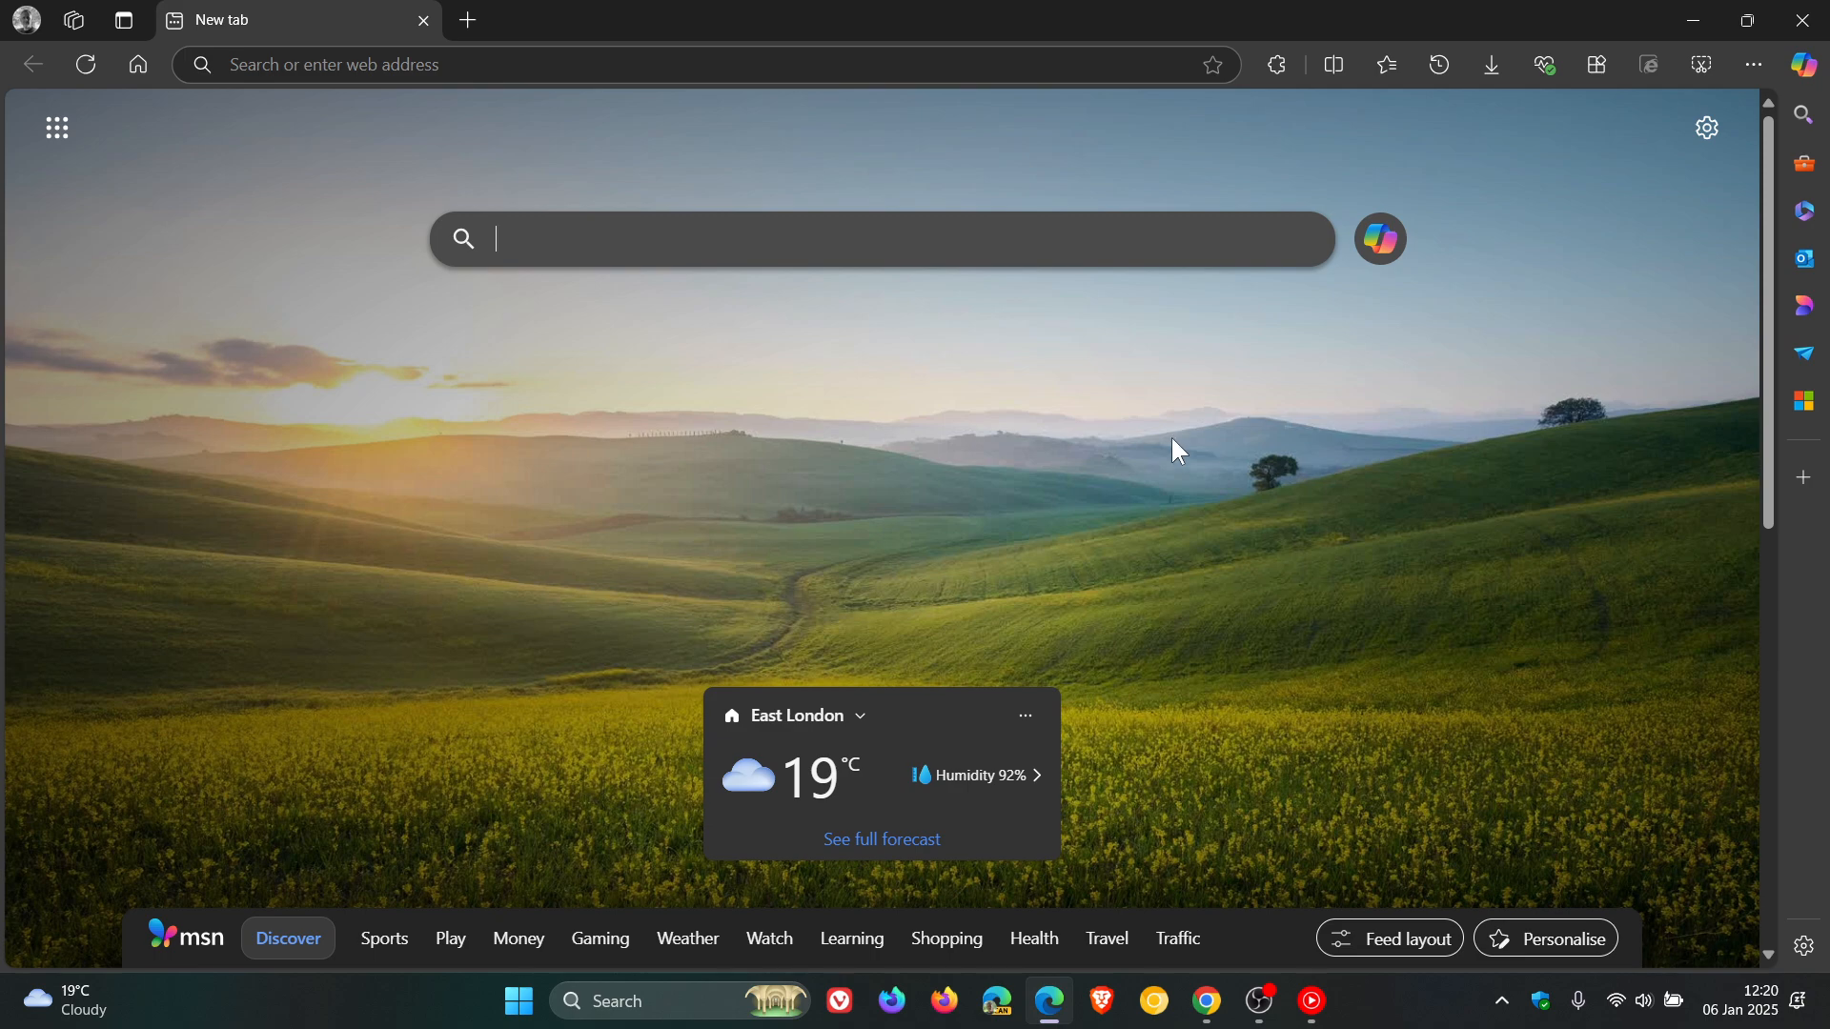
pyautogui.moveTo(455, 460)
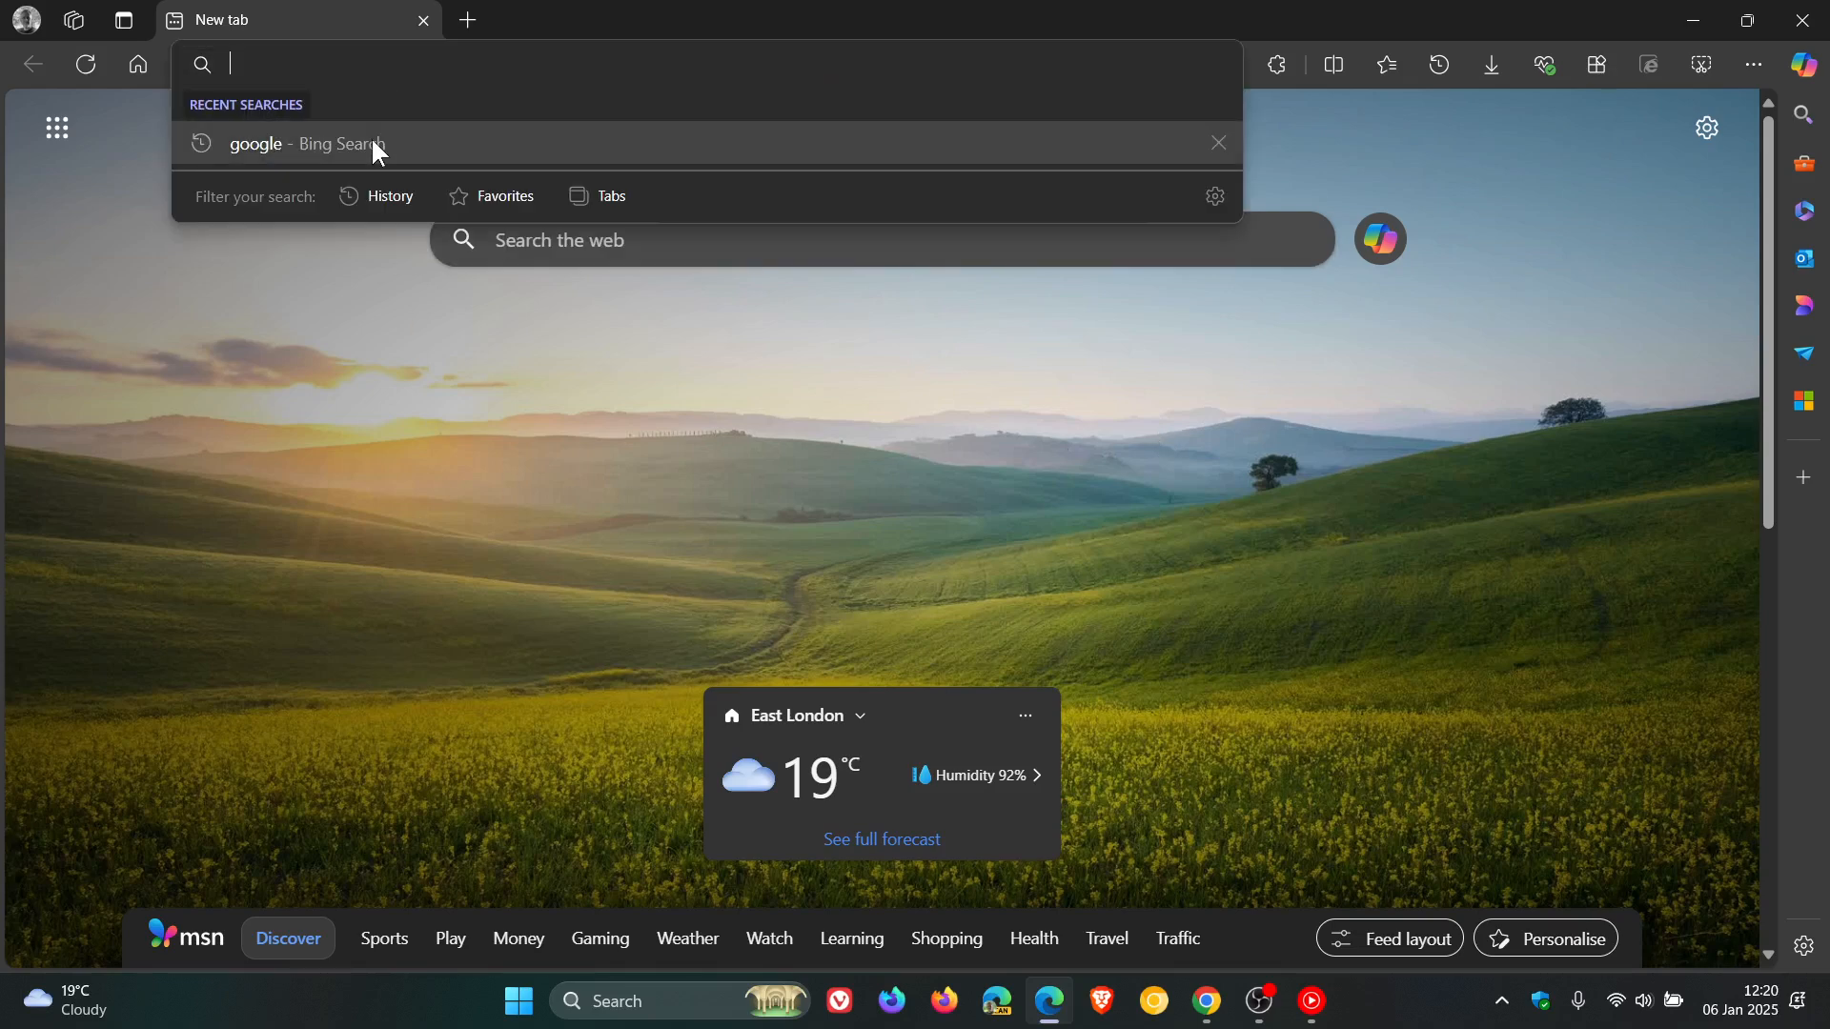
# Rerun the 'google - Bing Search' entry and scroll through the results showing the illustration and donation message
pyautogui.click(305, 143)
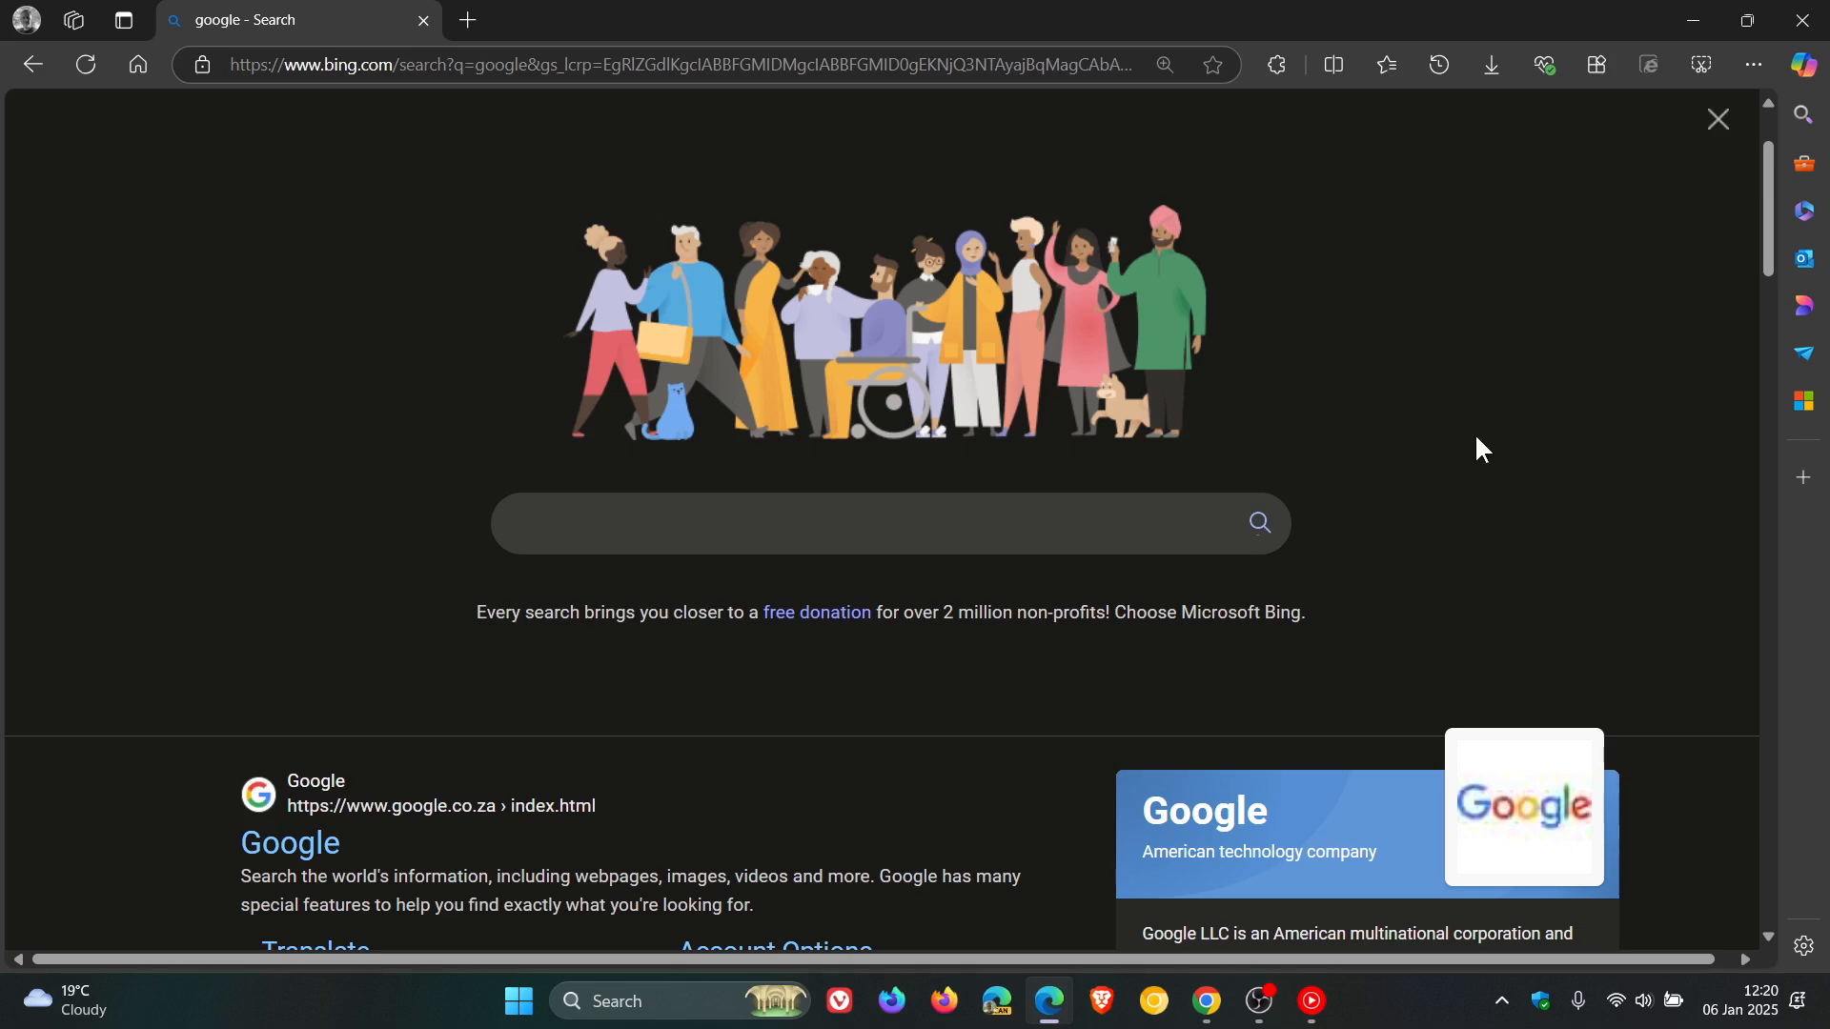
pyautogui.moveTo(1505, 459)
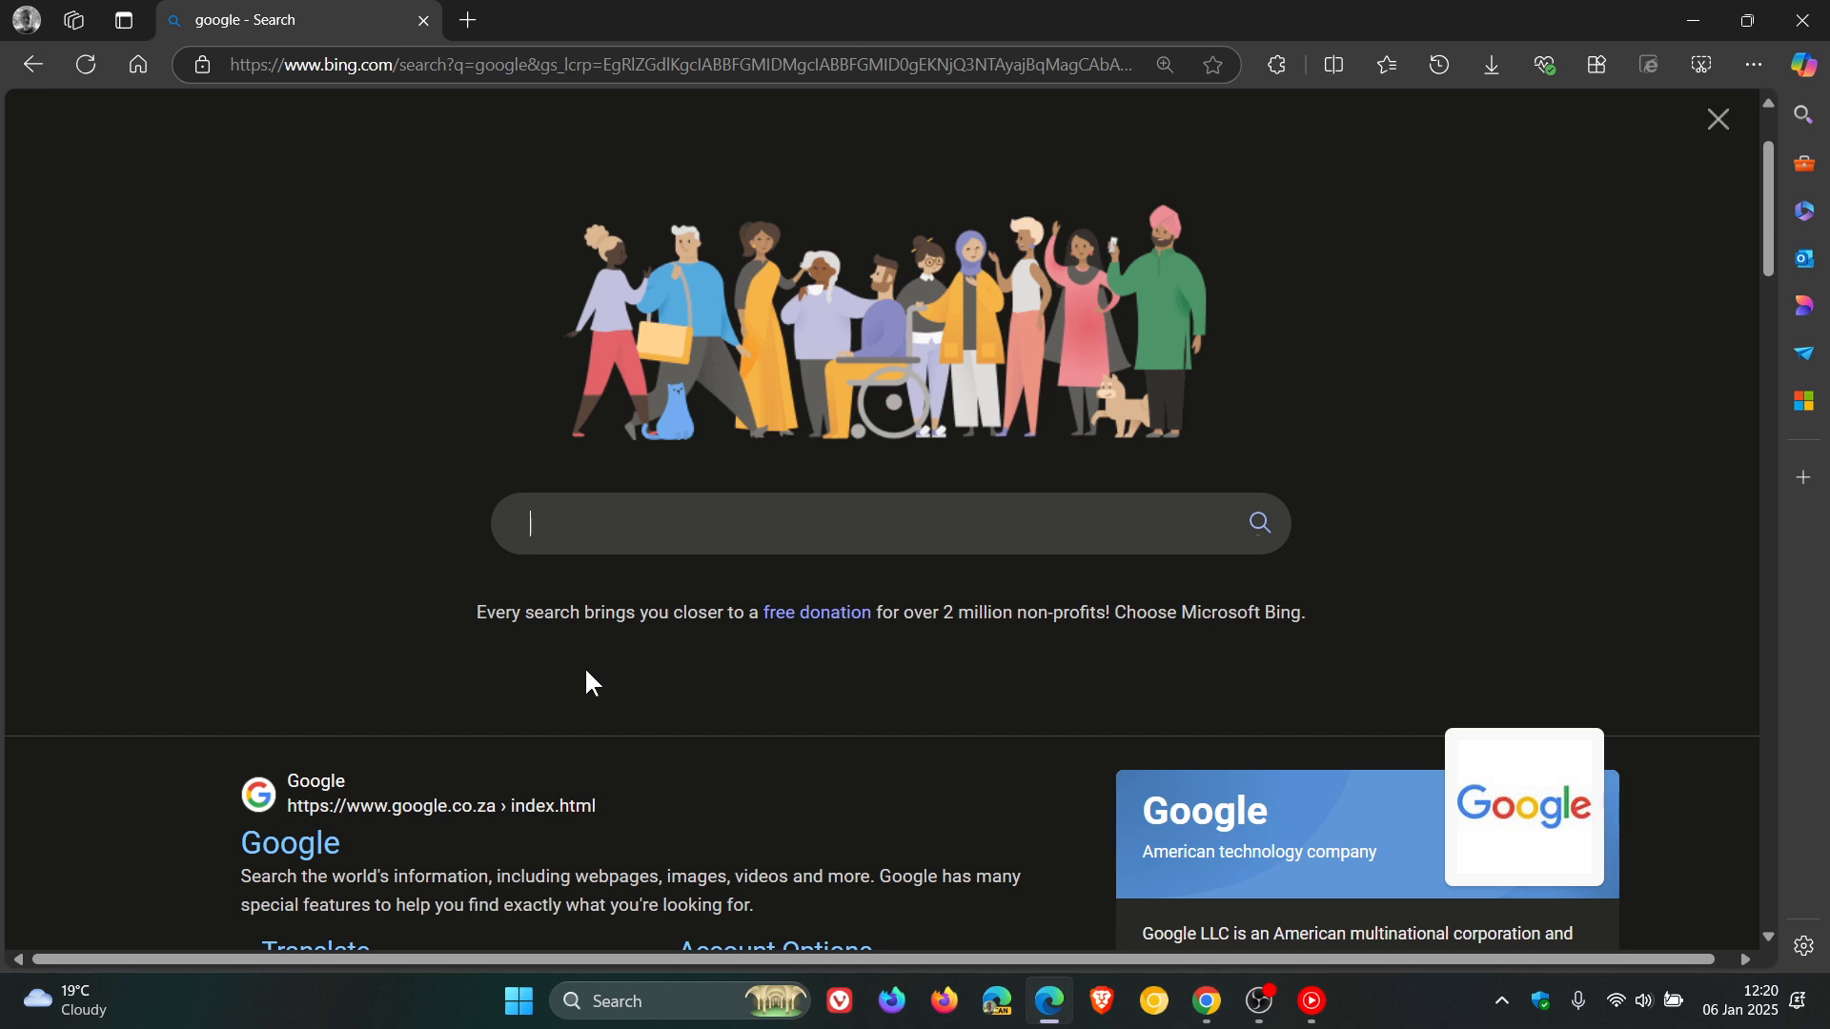
pyautogui.moveTo(701, 671)
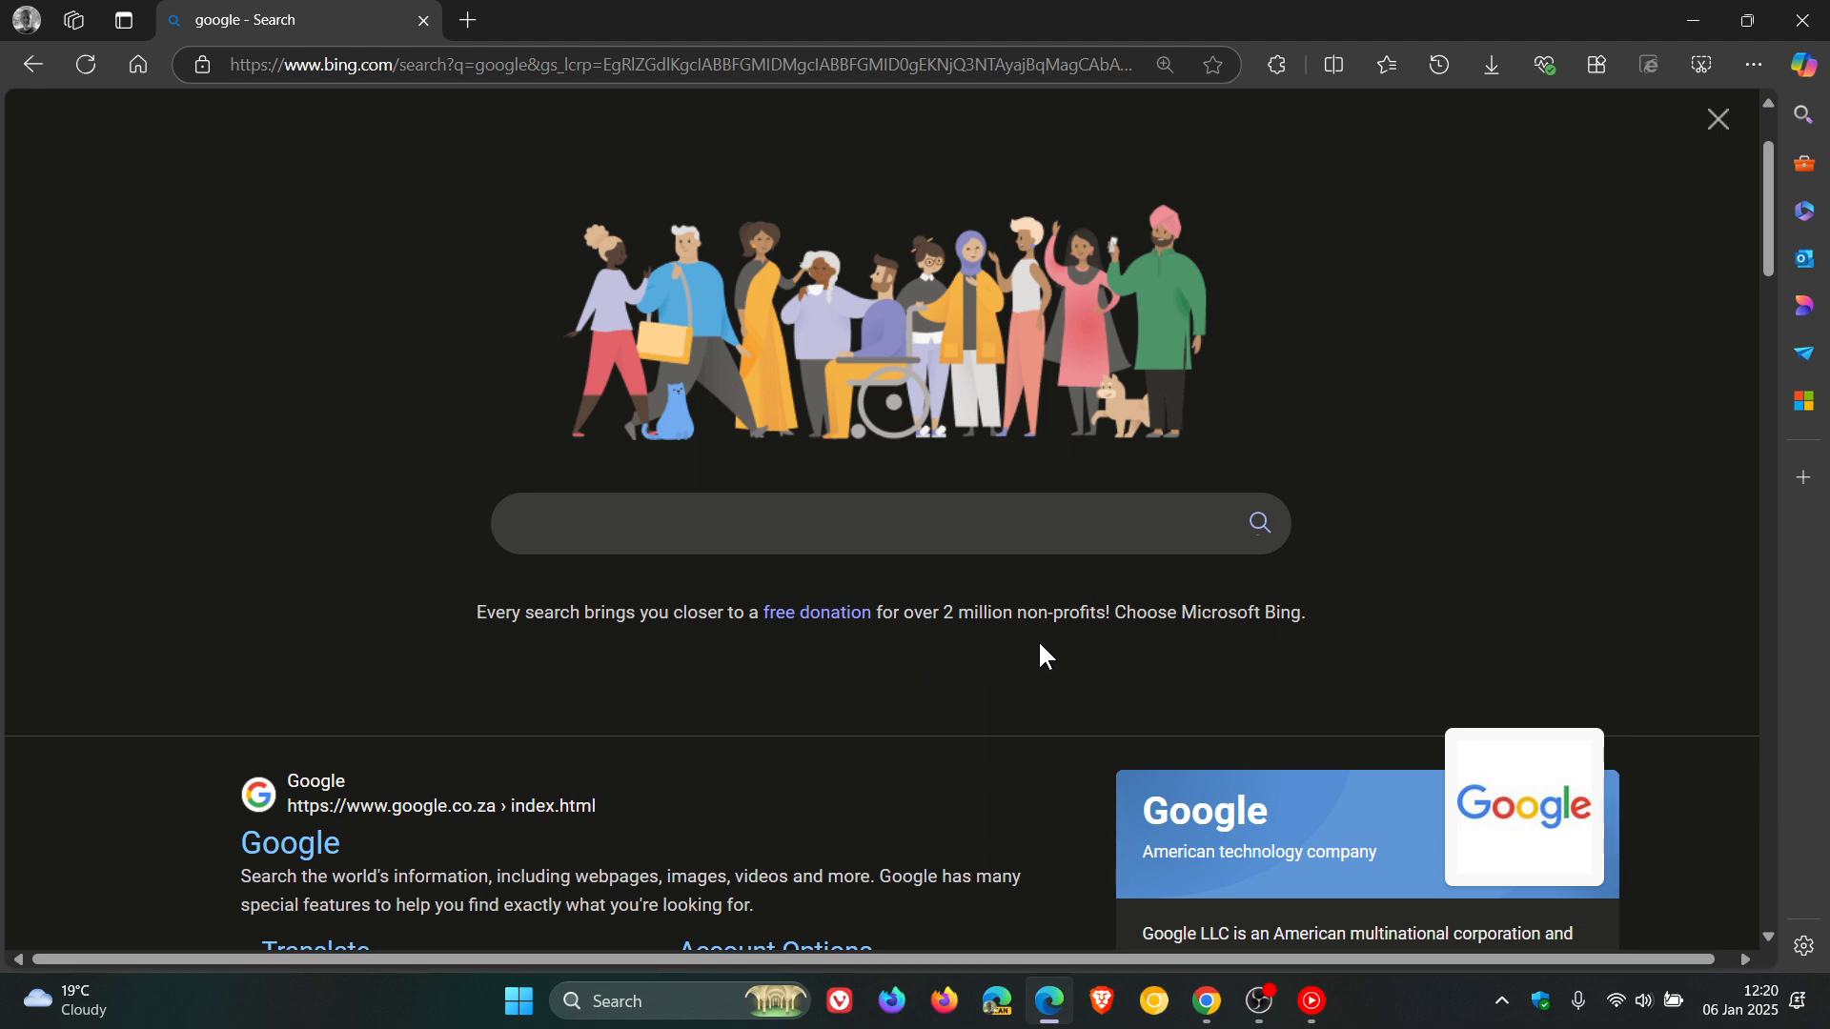
pyautogui.moveTo(1281, 667)
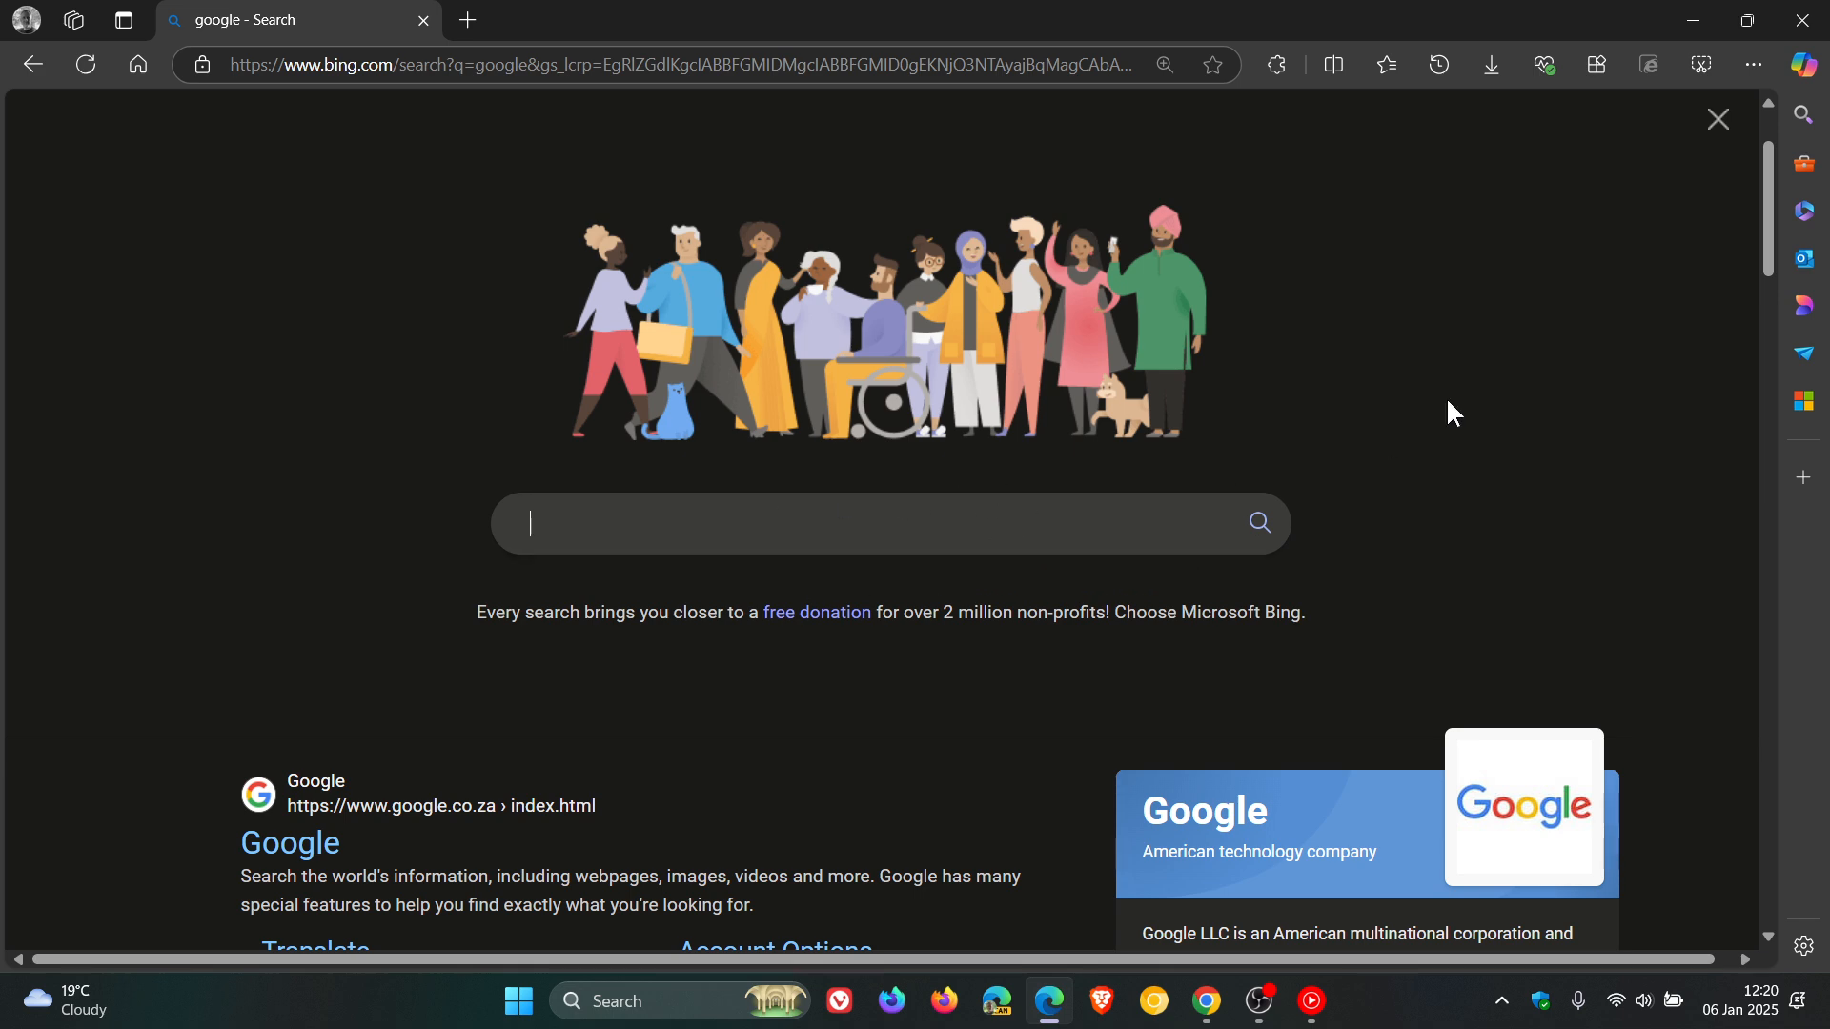
pyautogui.scroll(-3)
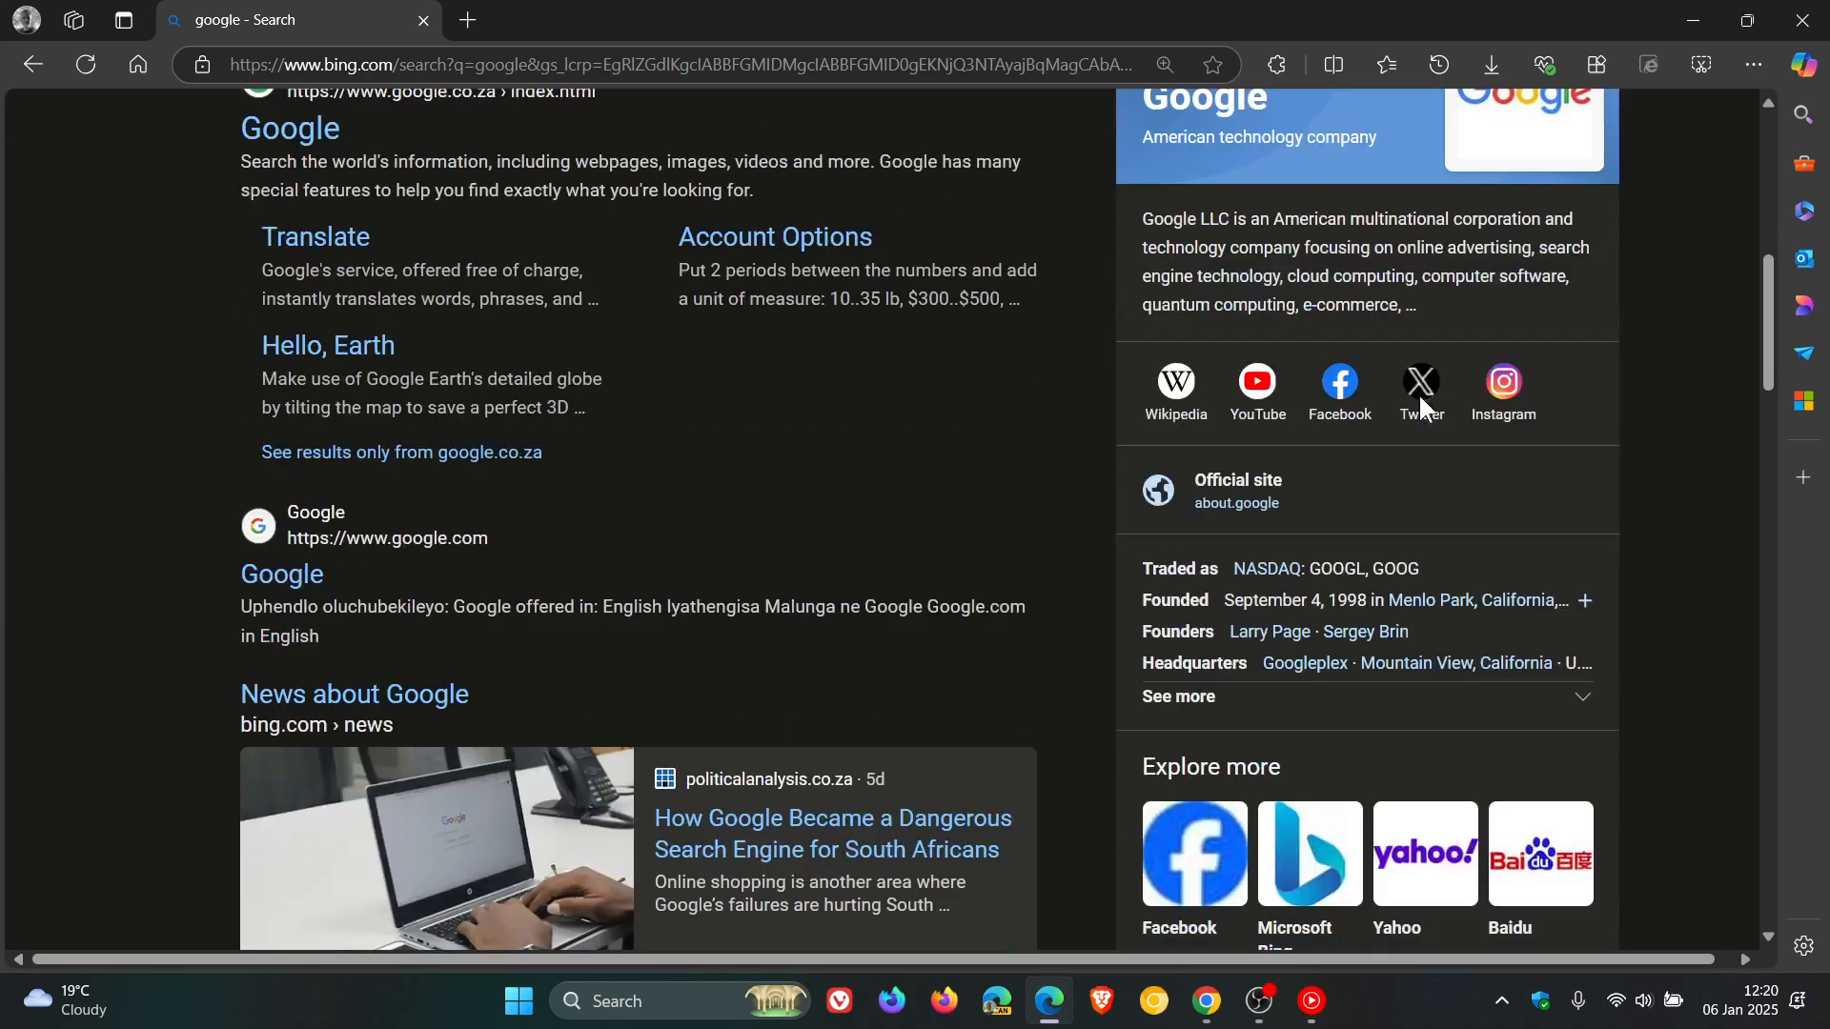
pyautogui.scroll(-3)
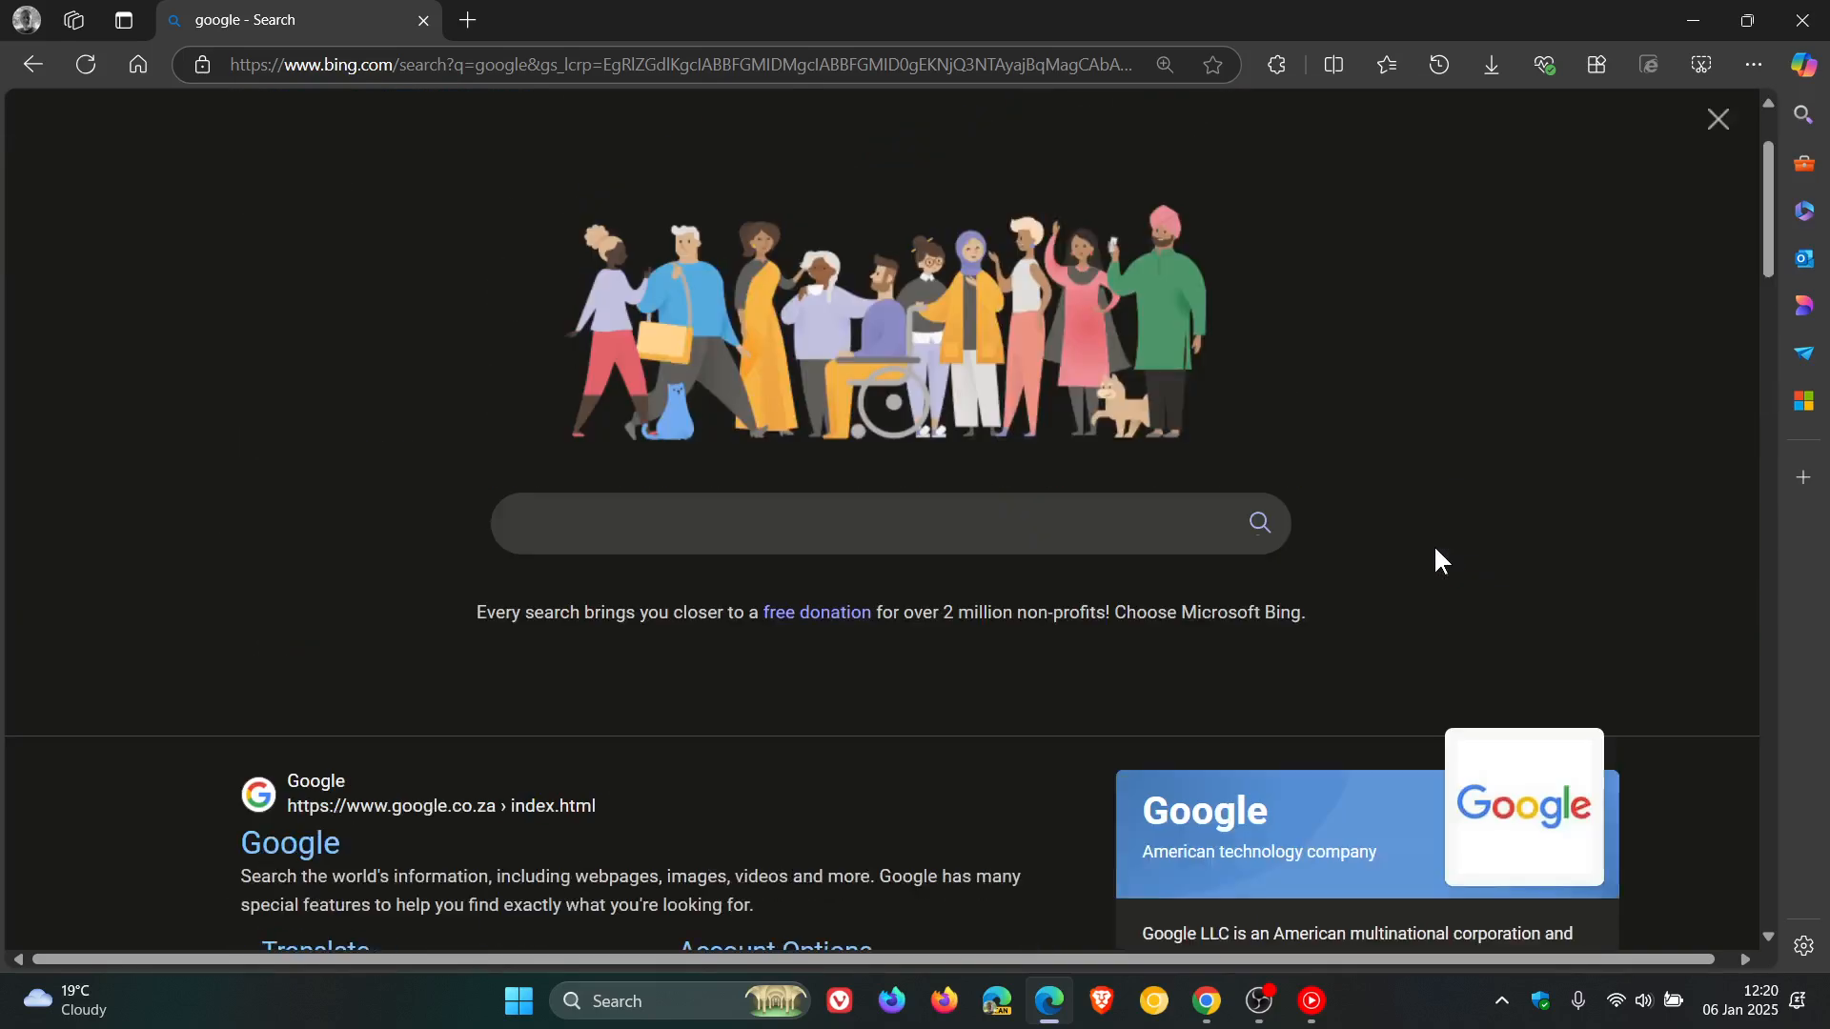
pyautogui.scroll(3)
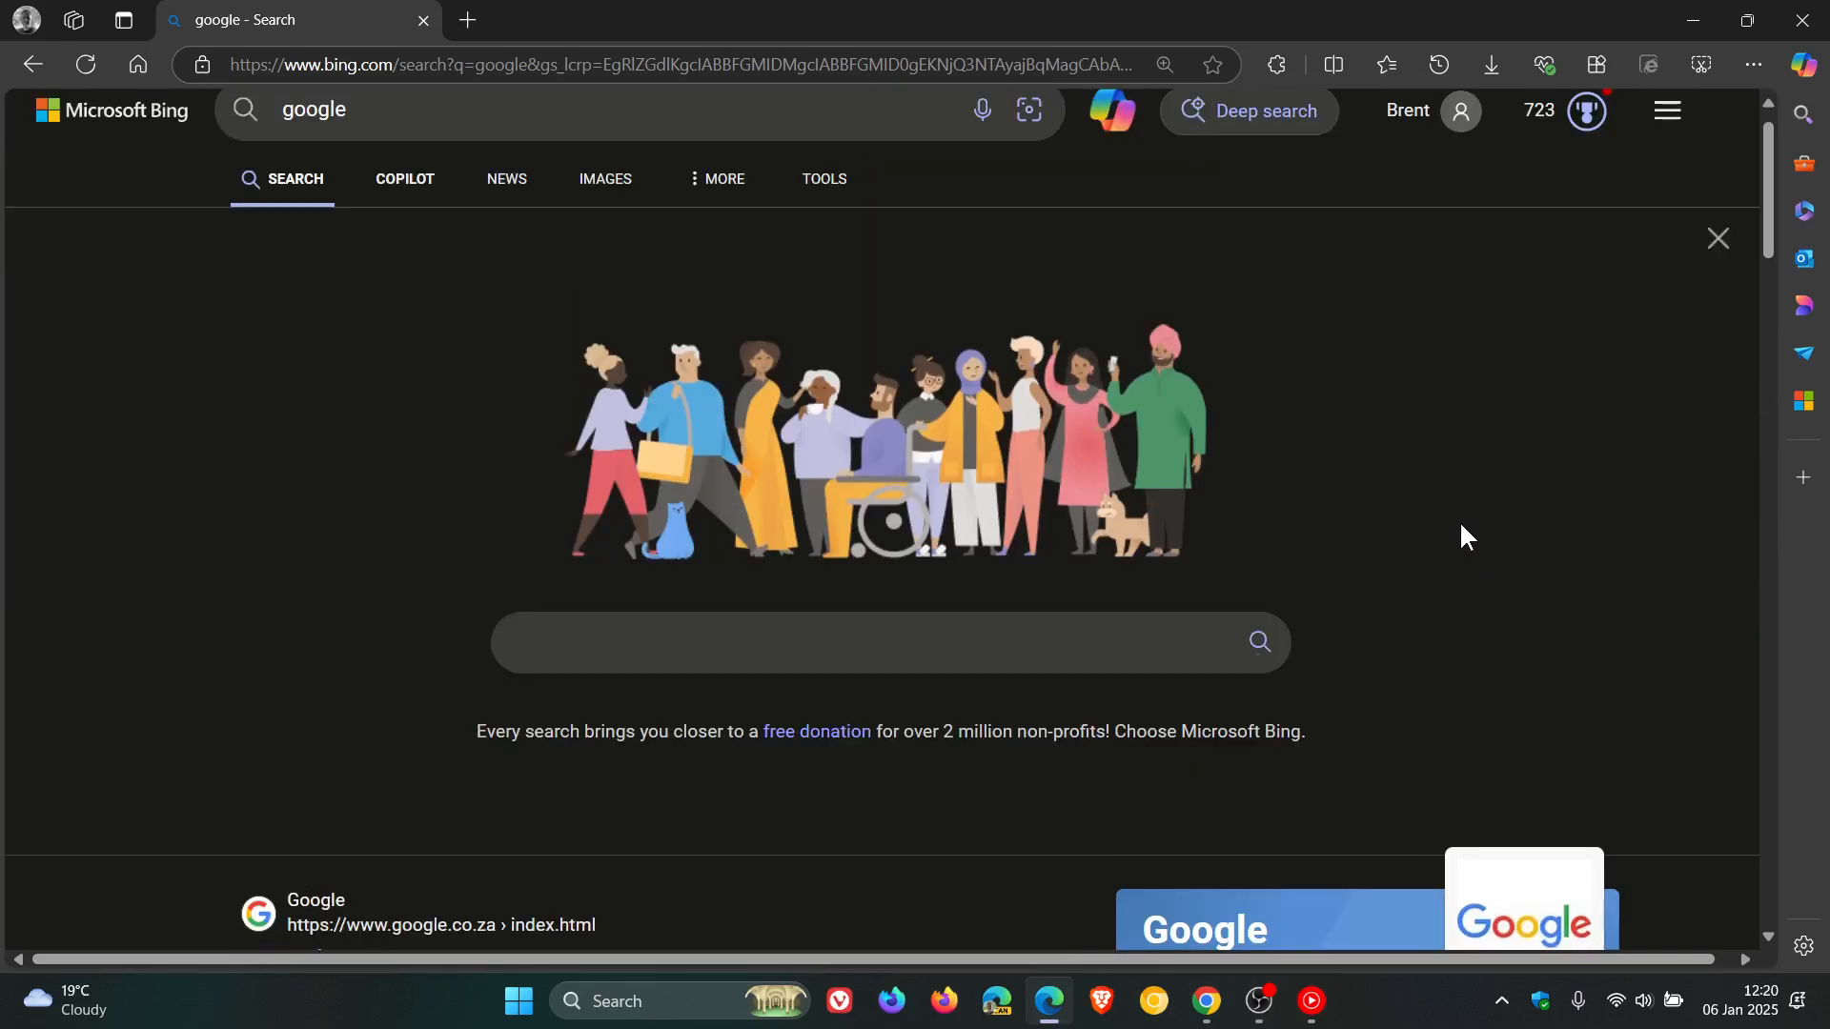
pyautogui.moveTo(819, 789)
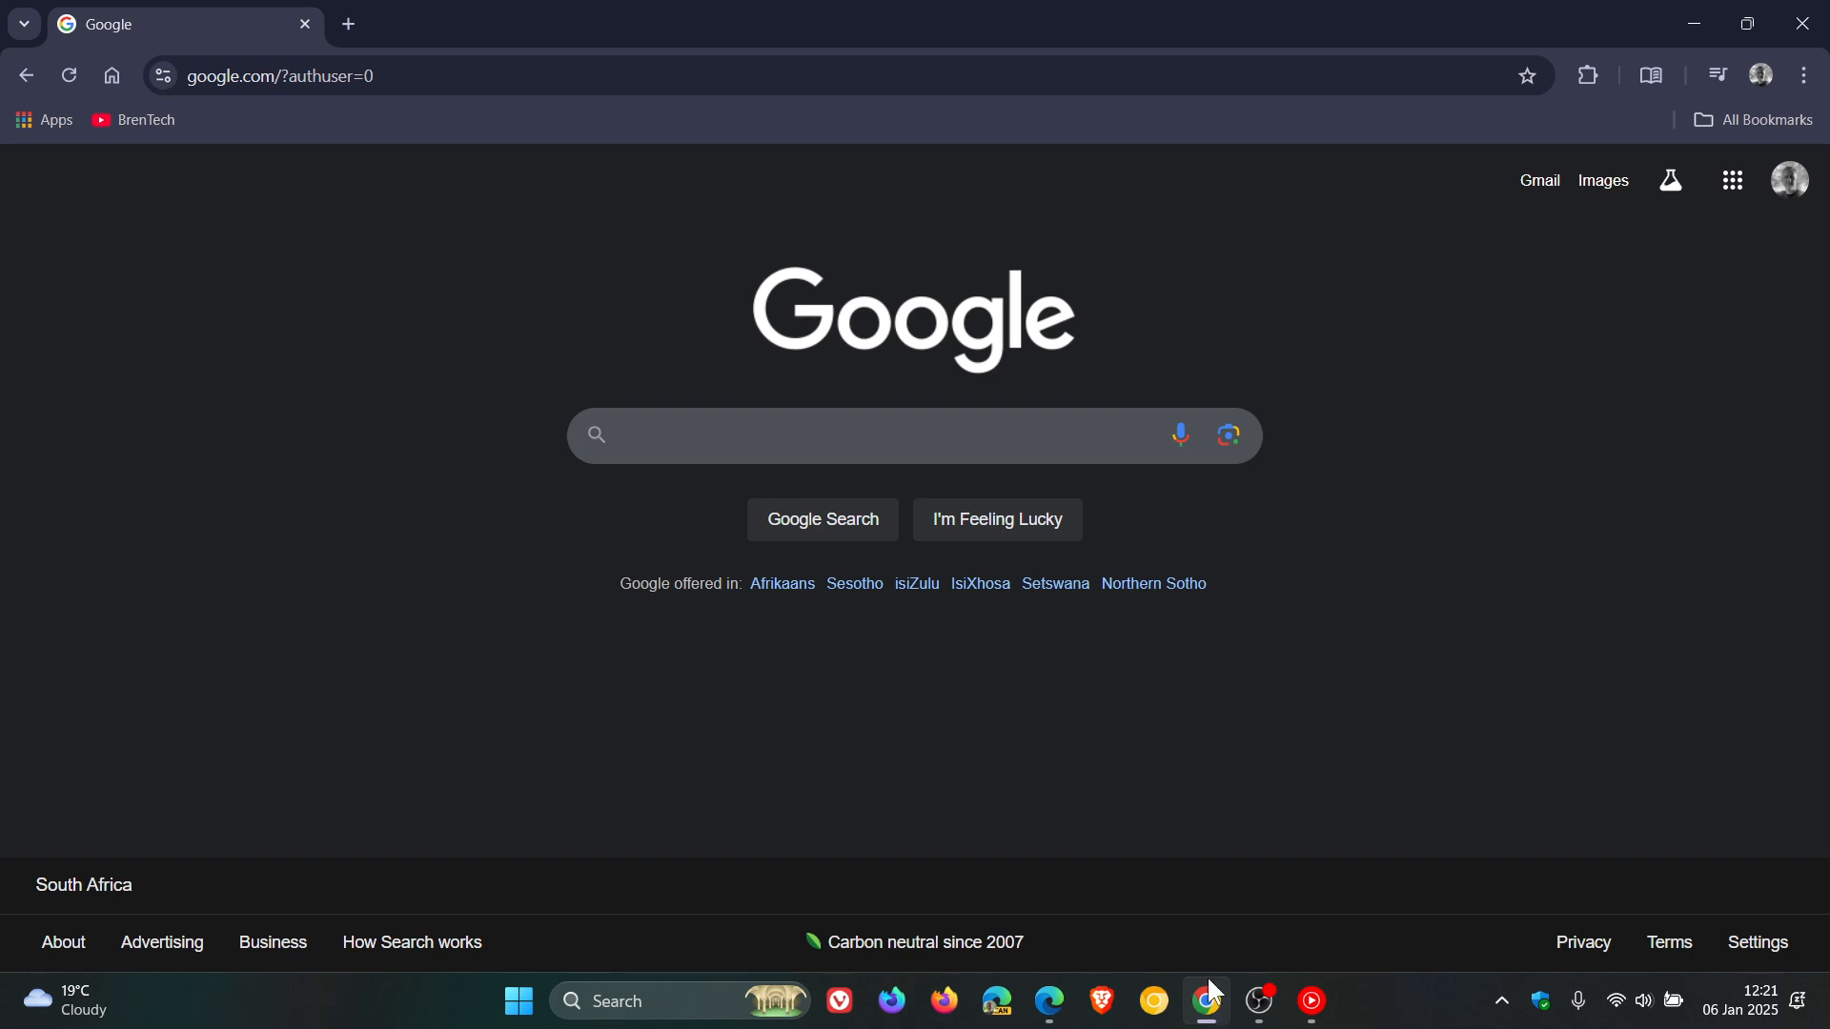
pyautogui.moveTo(1154, 839)
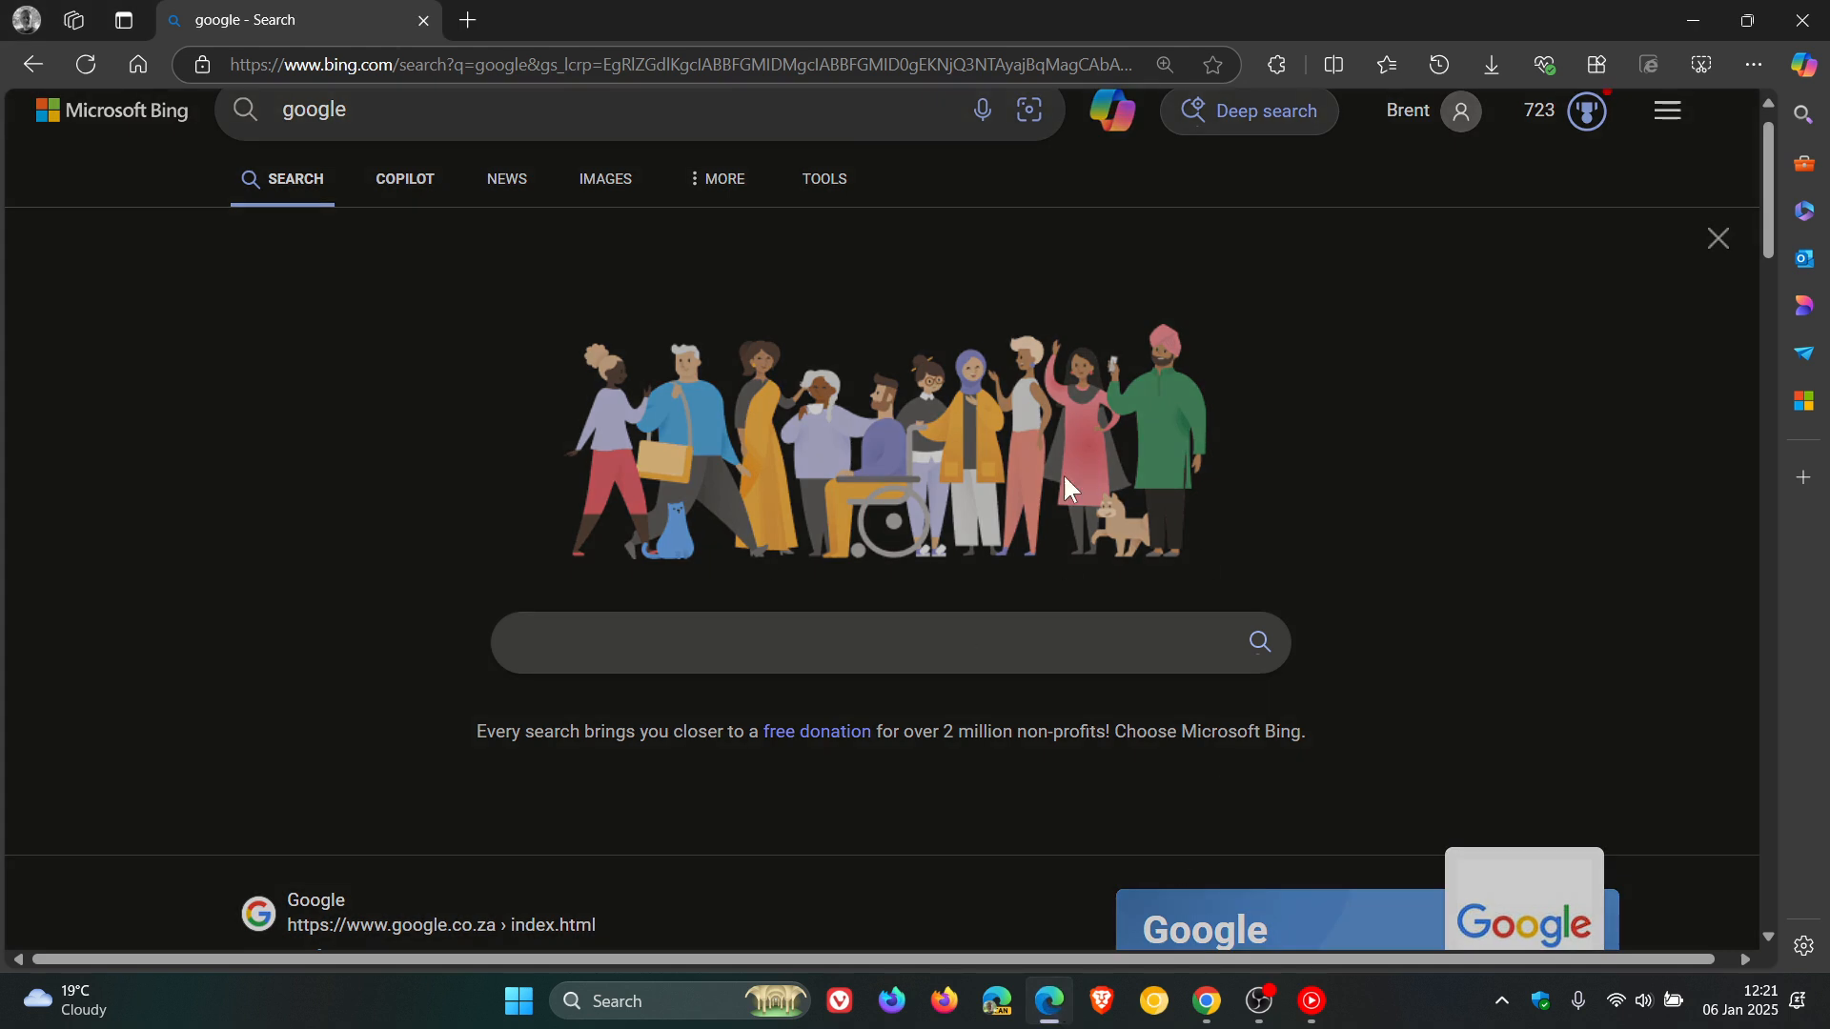
pyautogui.moveTo(1445, 438)
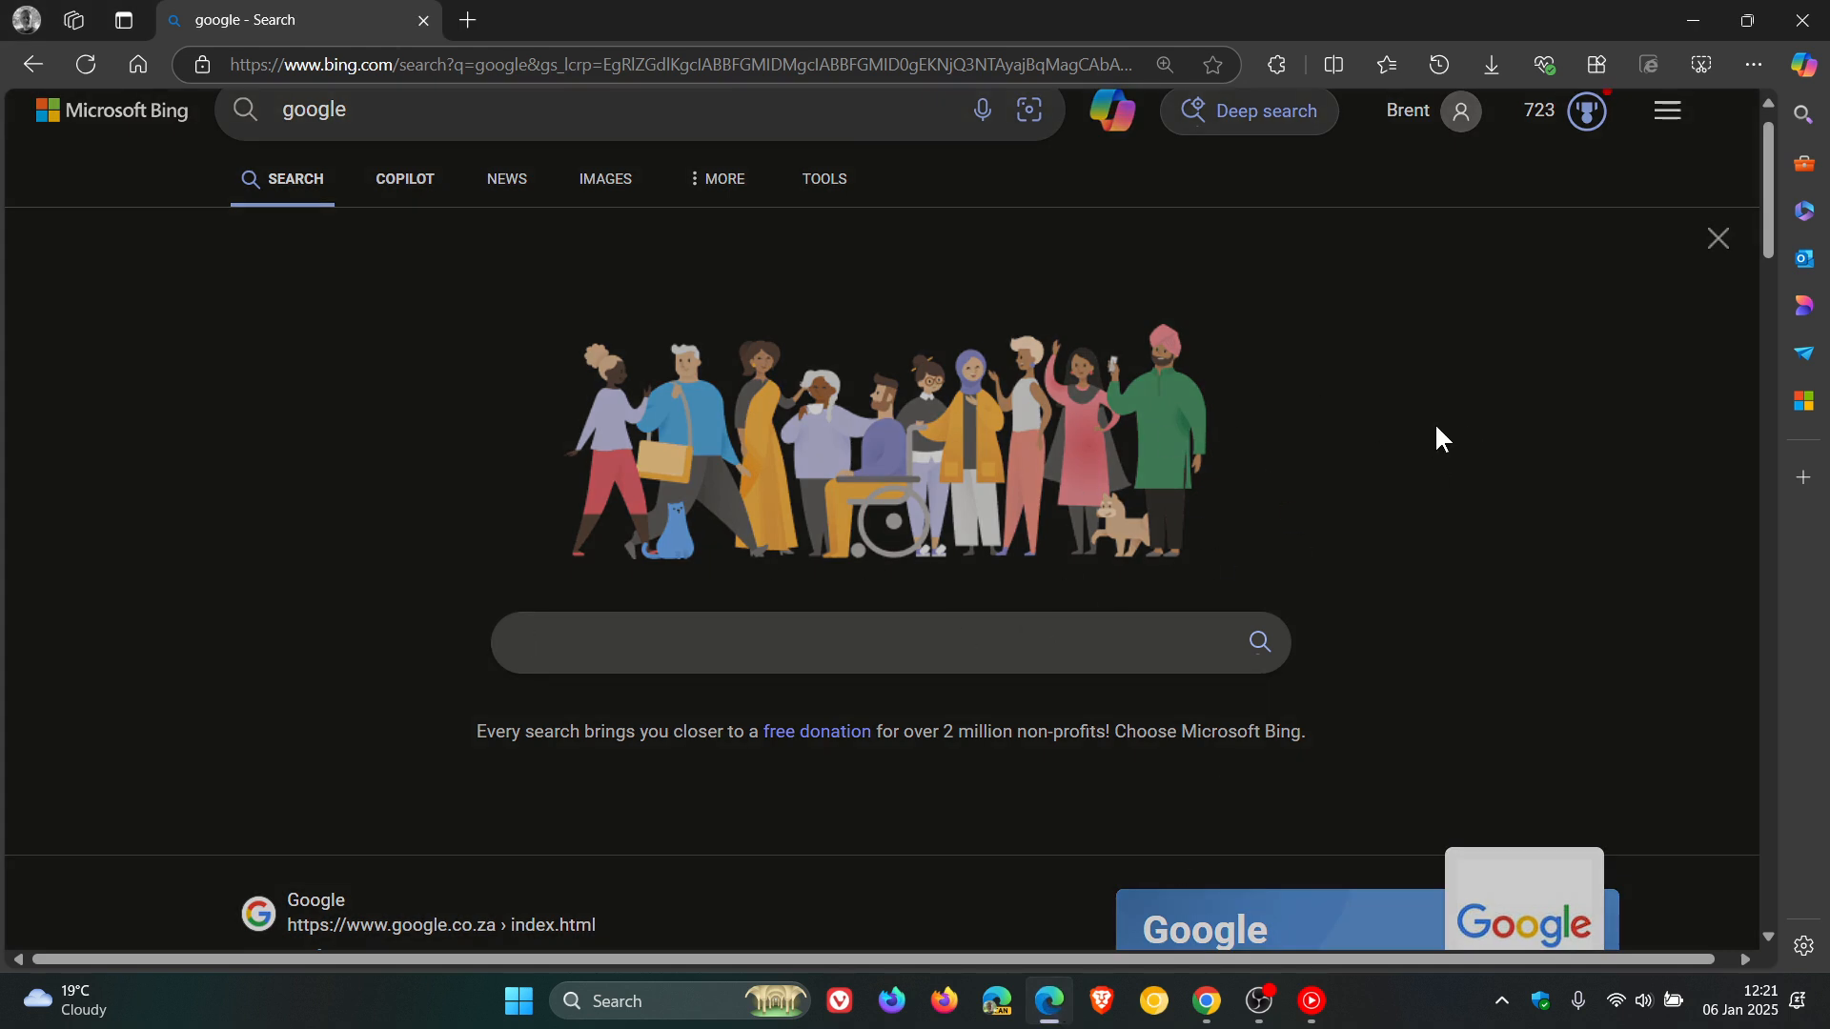
pyautogui.click(1207, 1001)
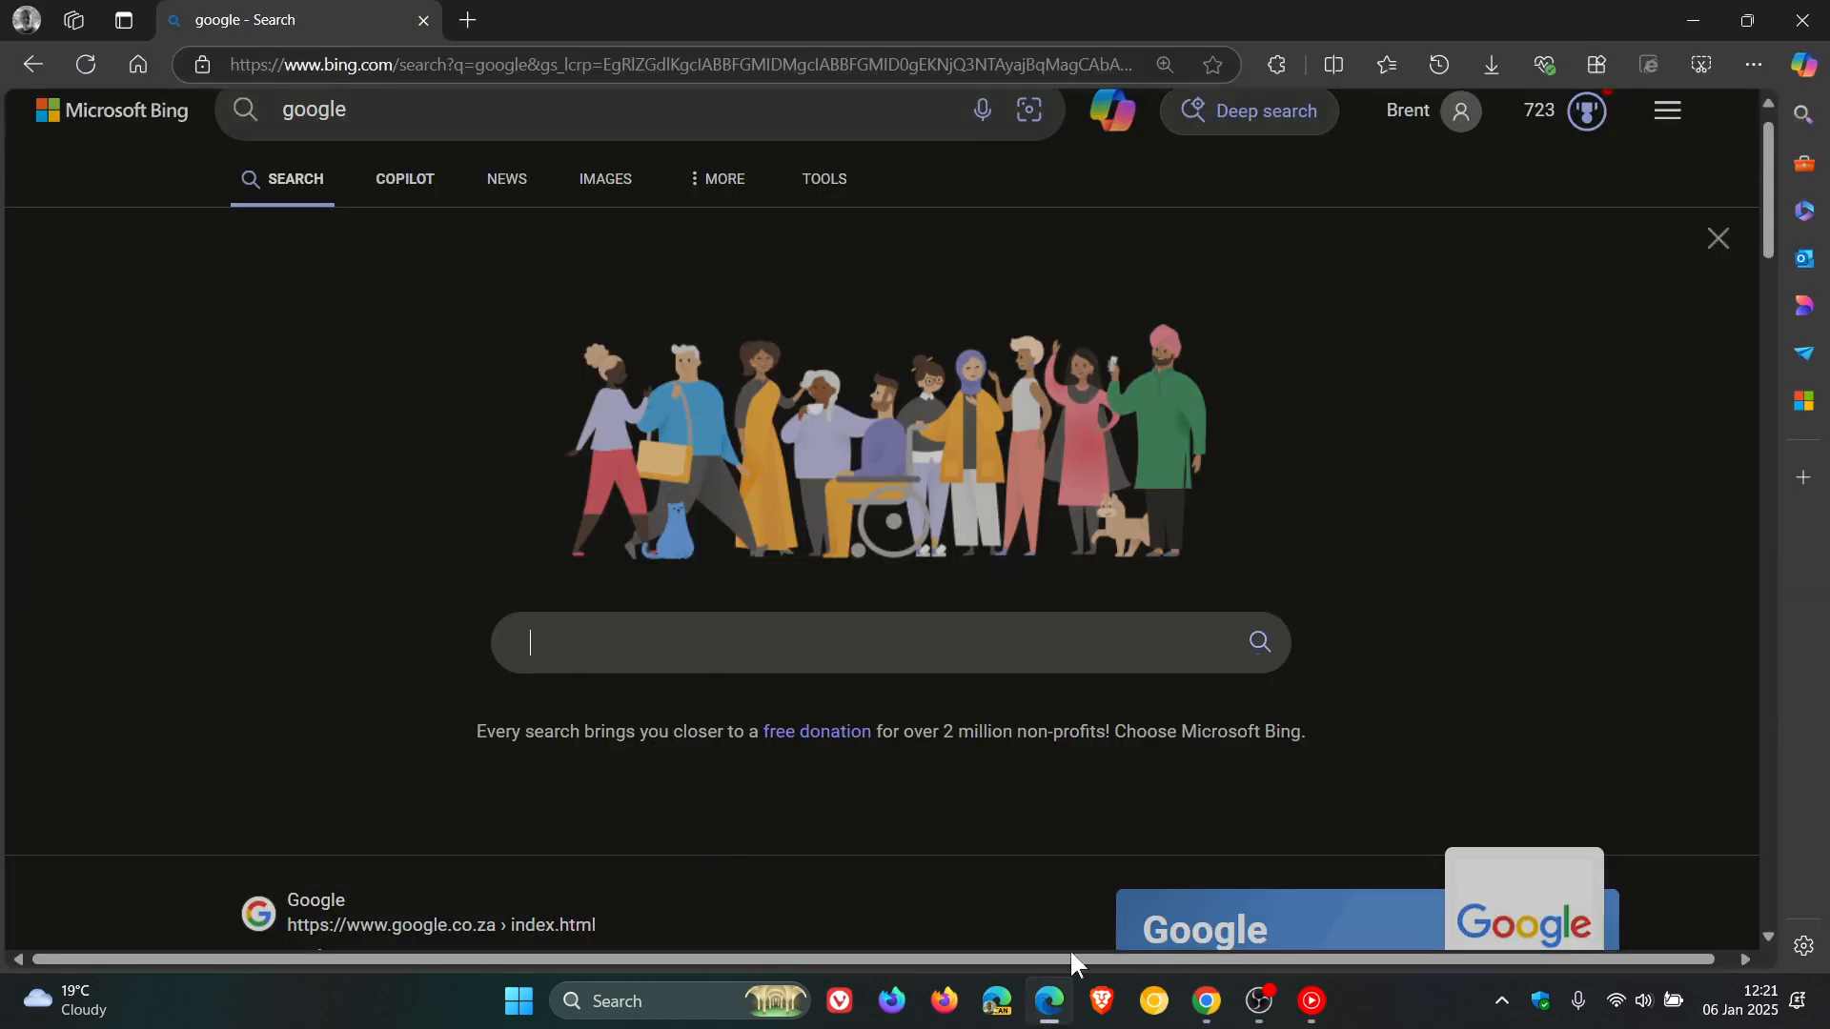
pyautogui.moveTo(1449, 459)
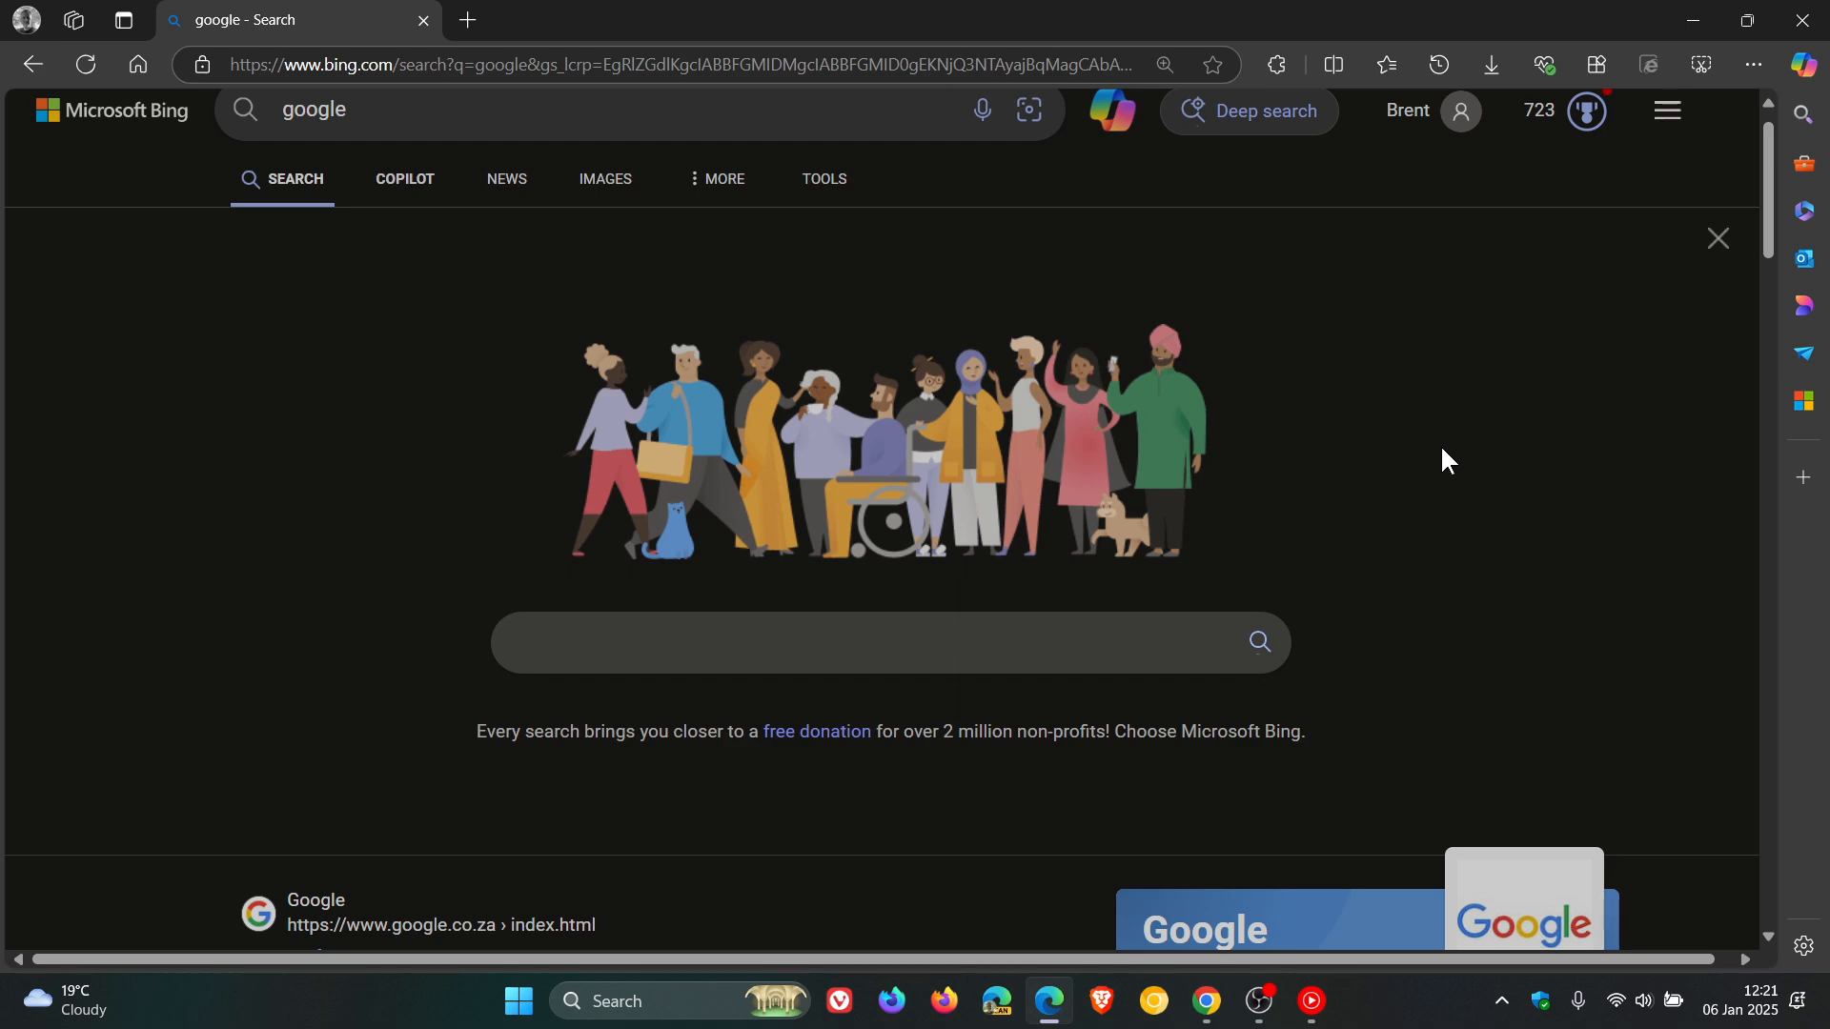
pyautogui.scroll(-3)
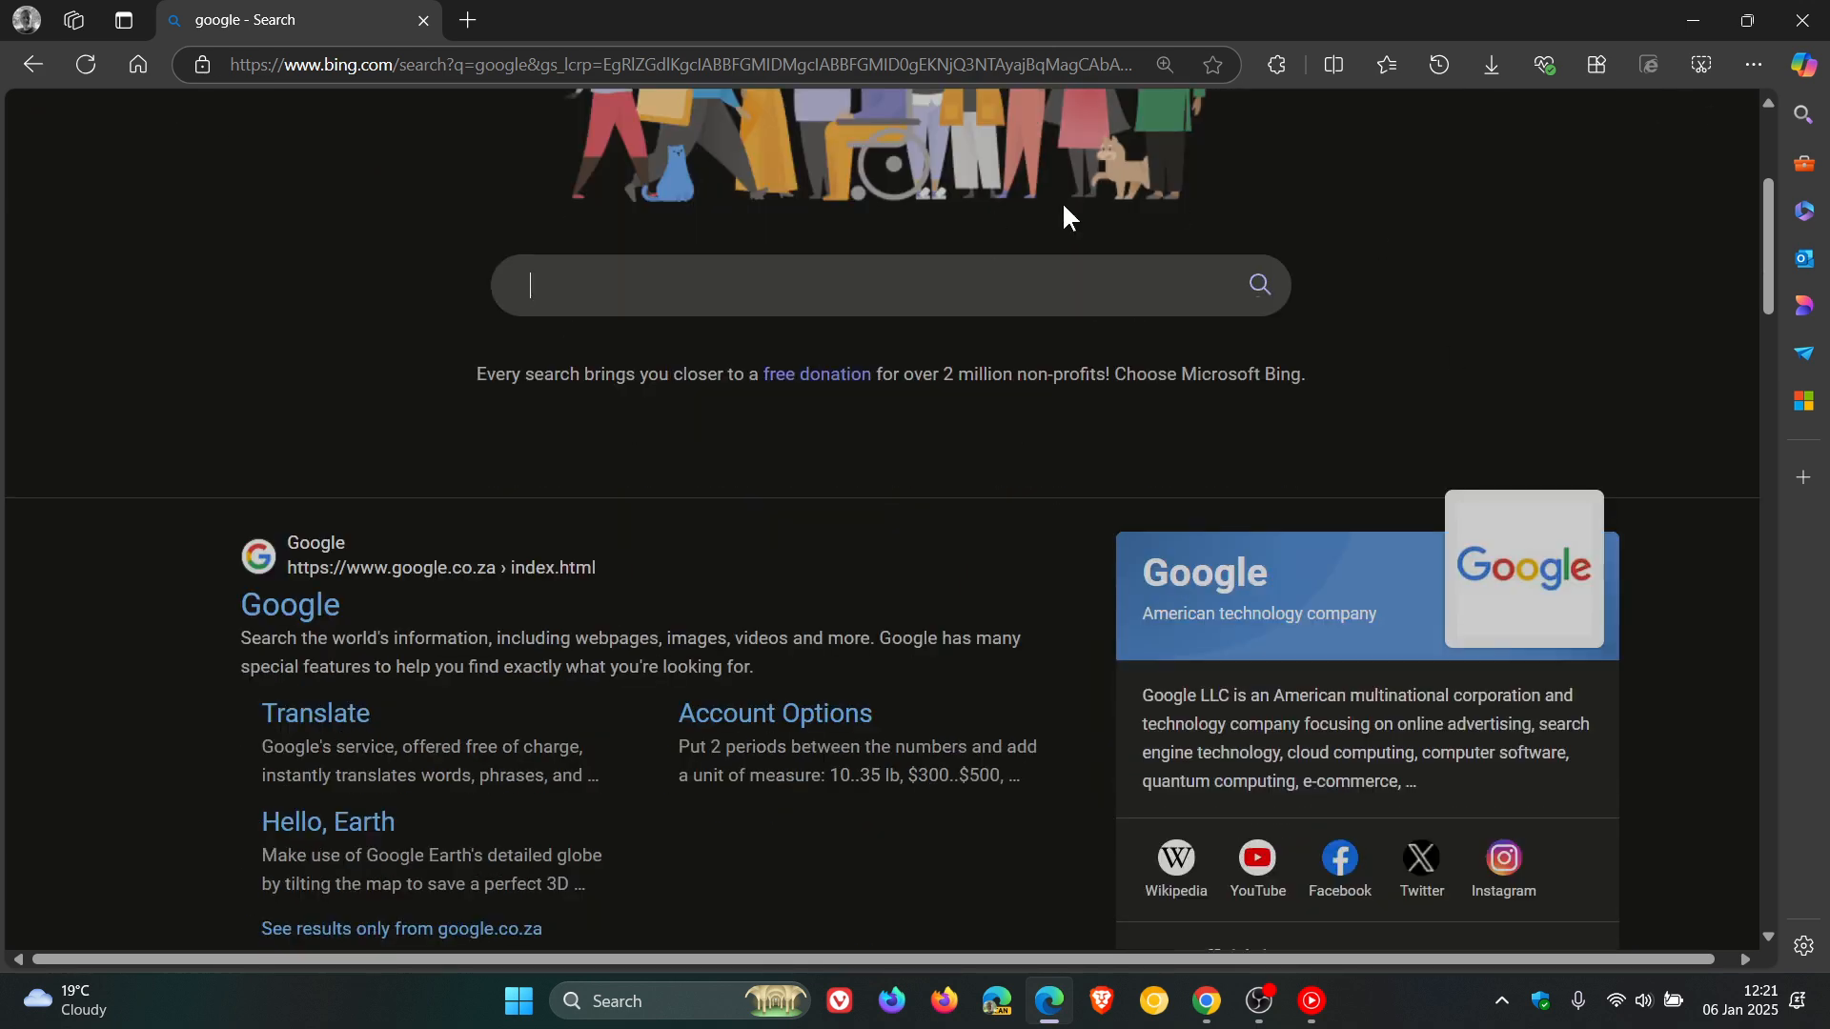
pyautogui.scroll(-3)
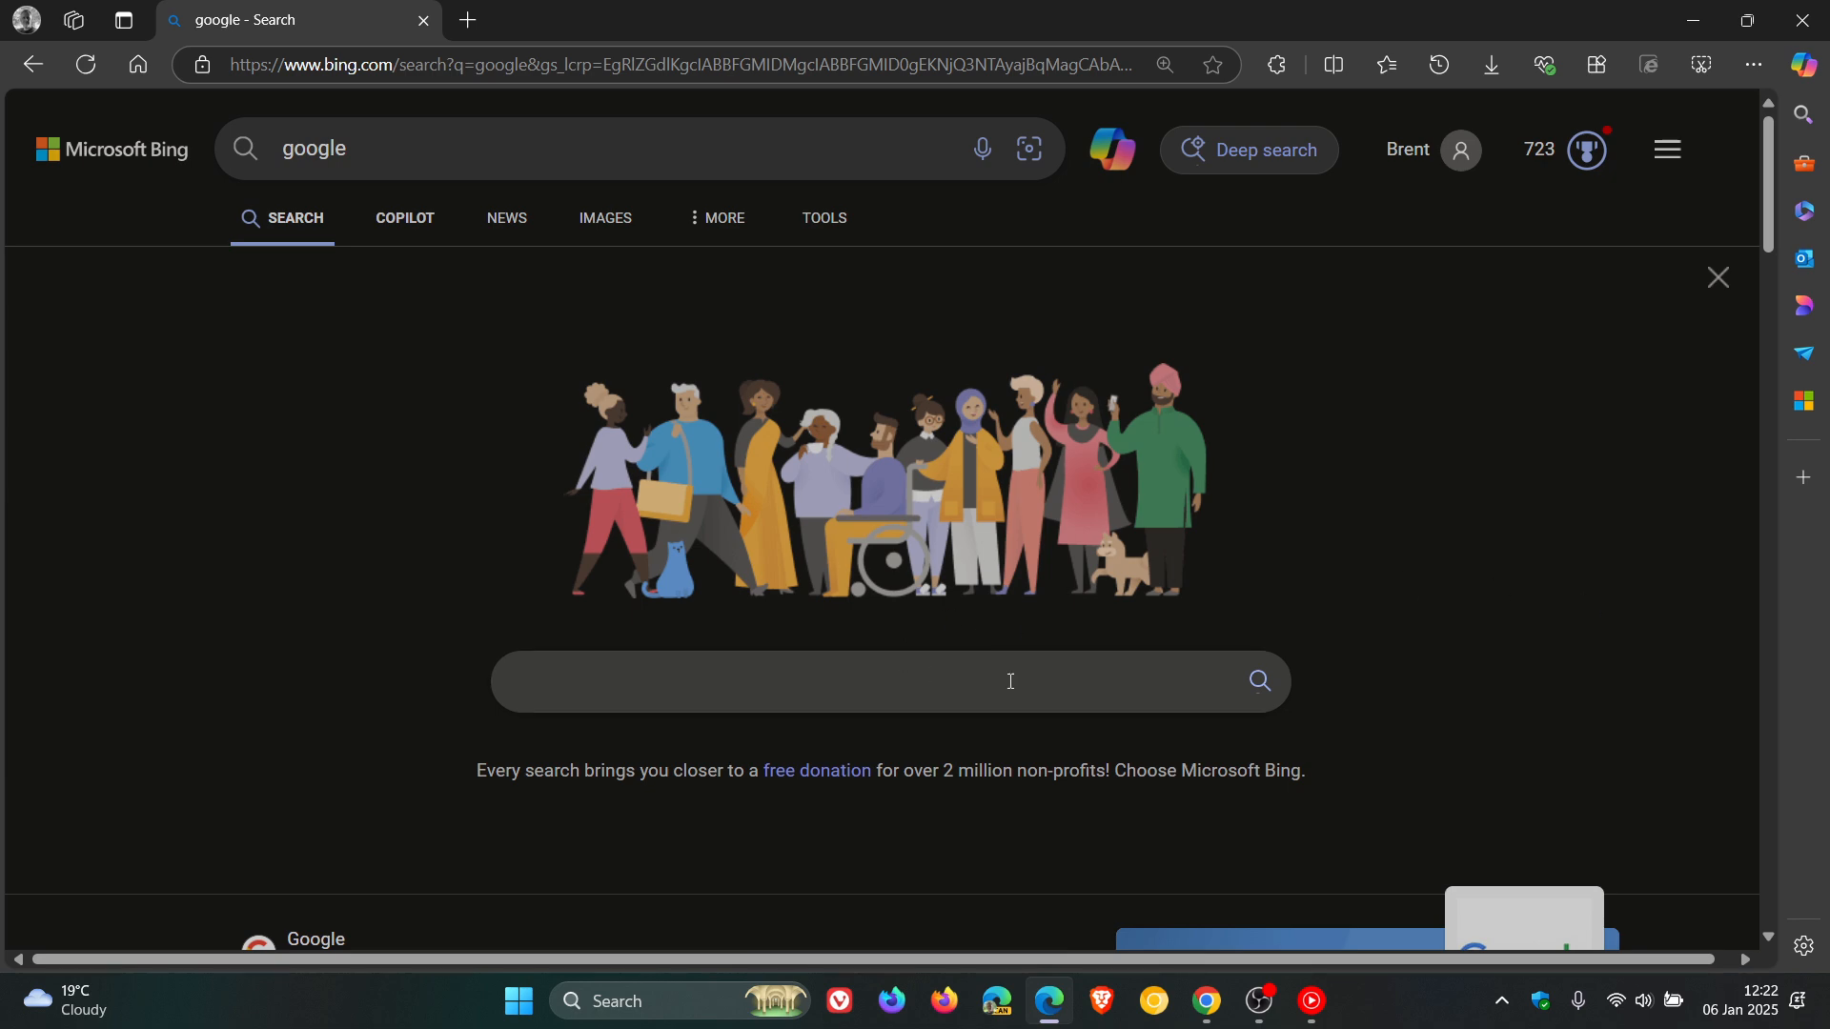
pyautogui.moveTo(1339, 547)
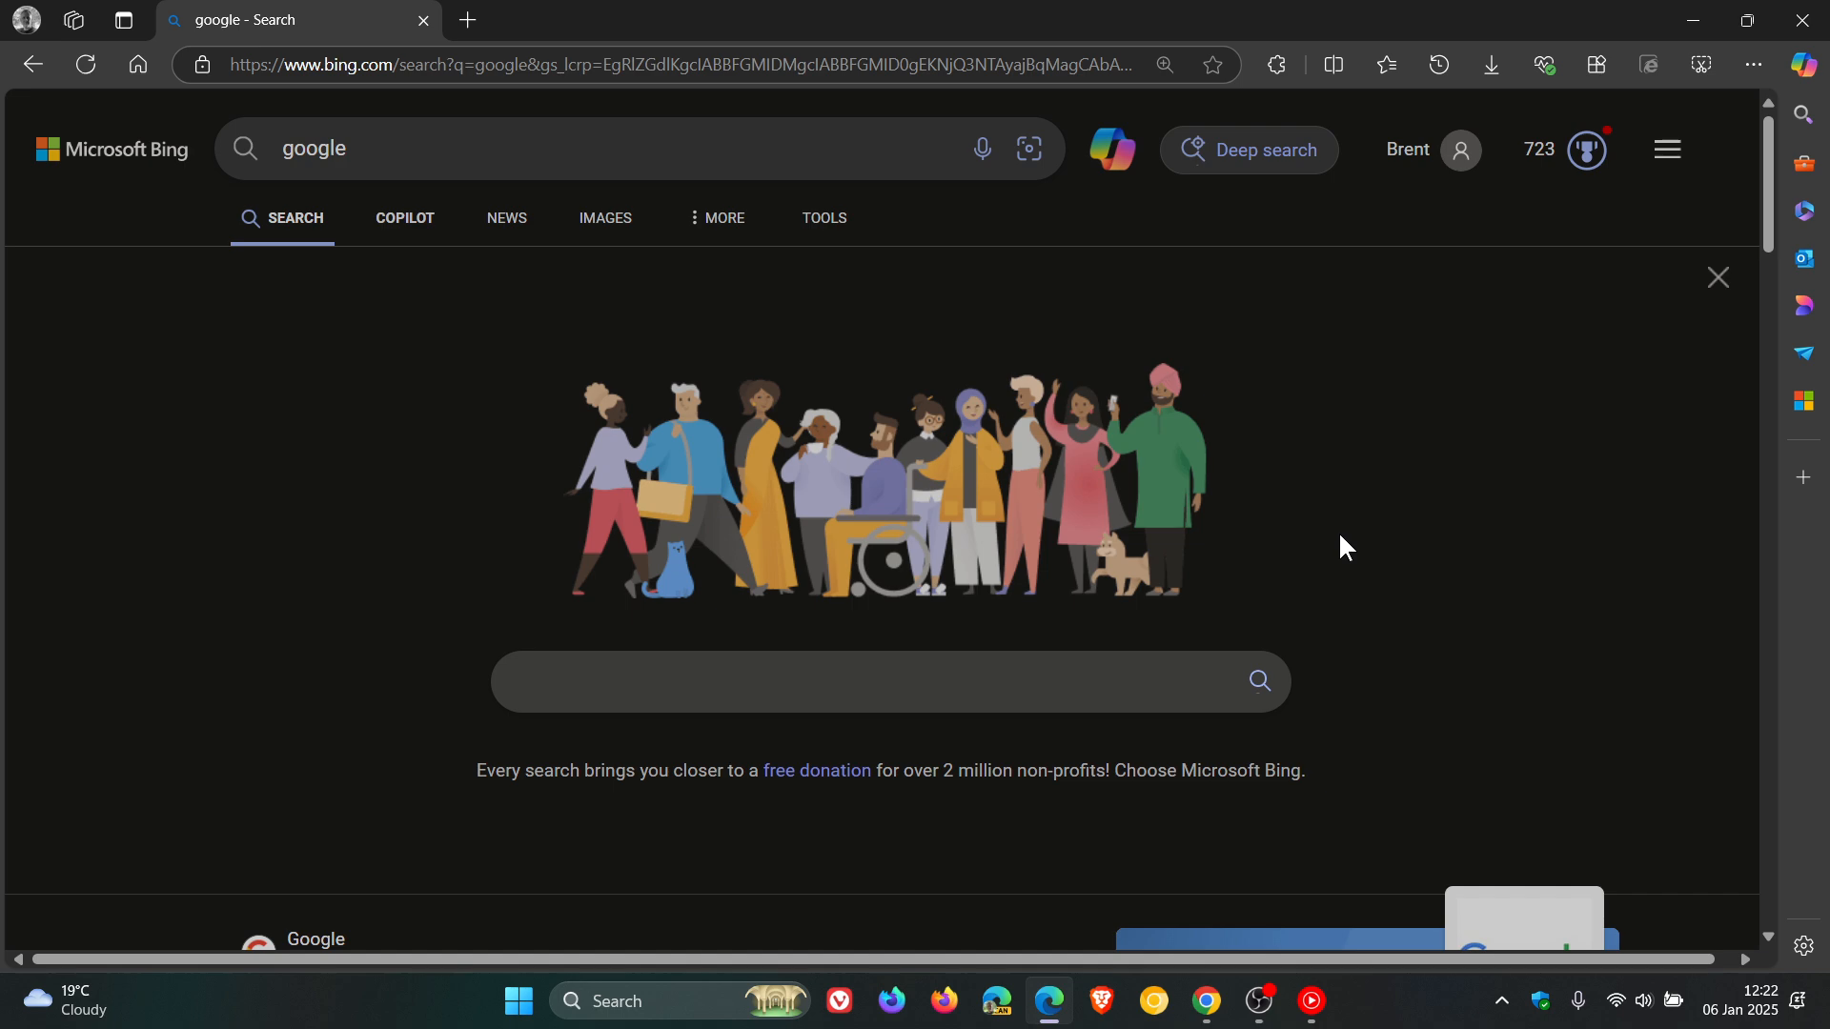
pyautogui.click(887, 682)
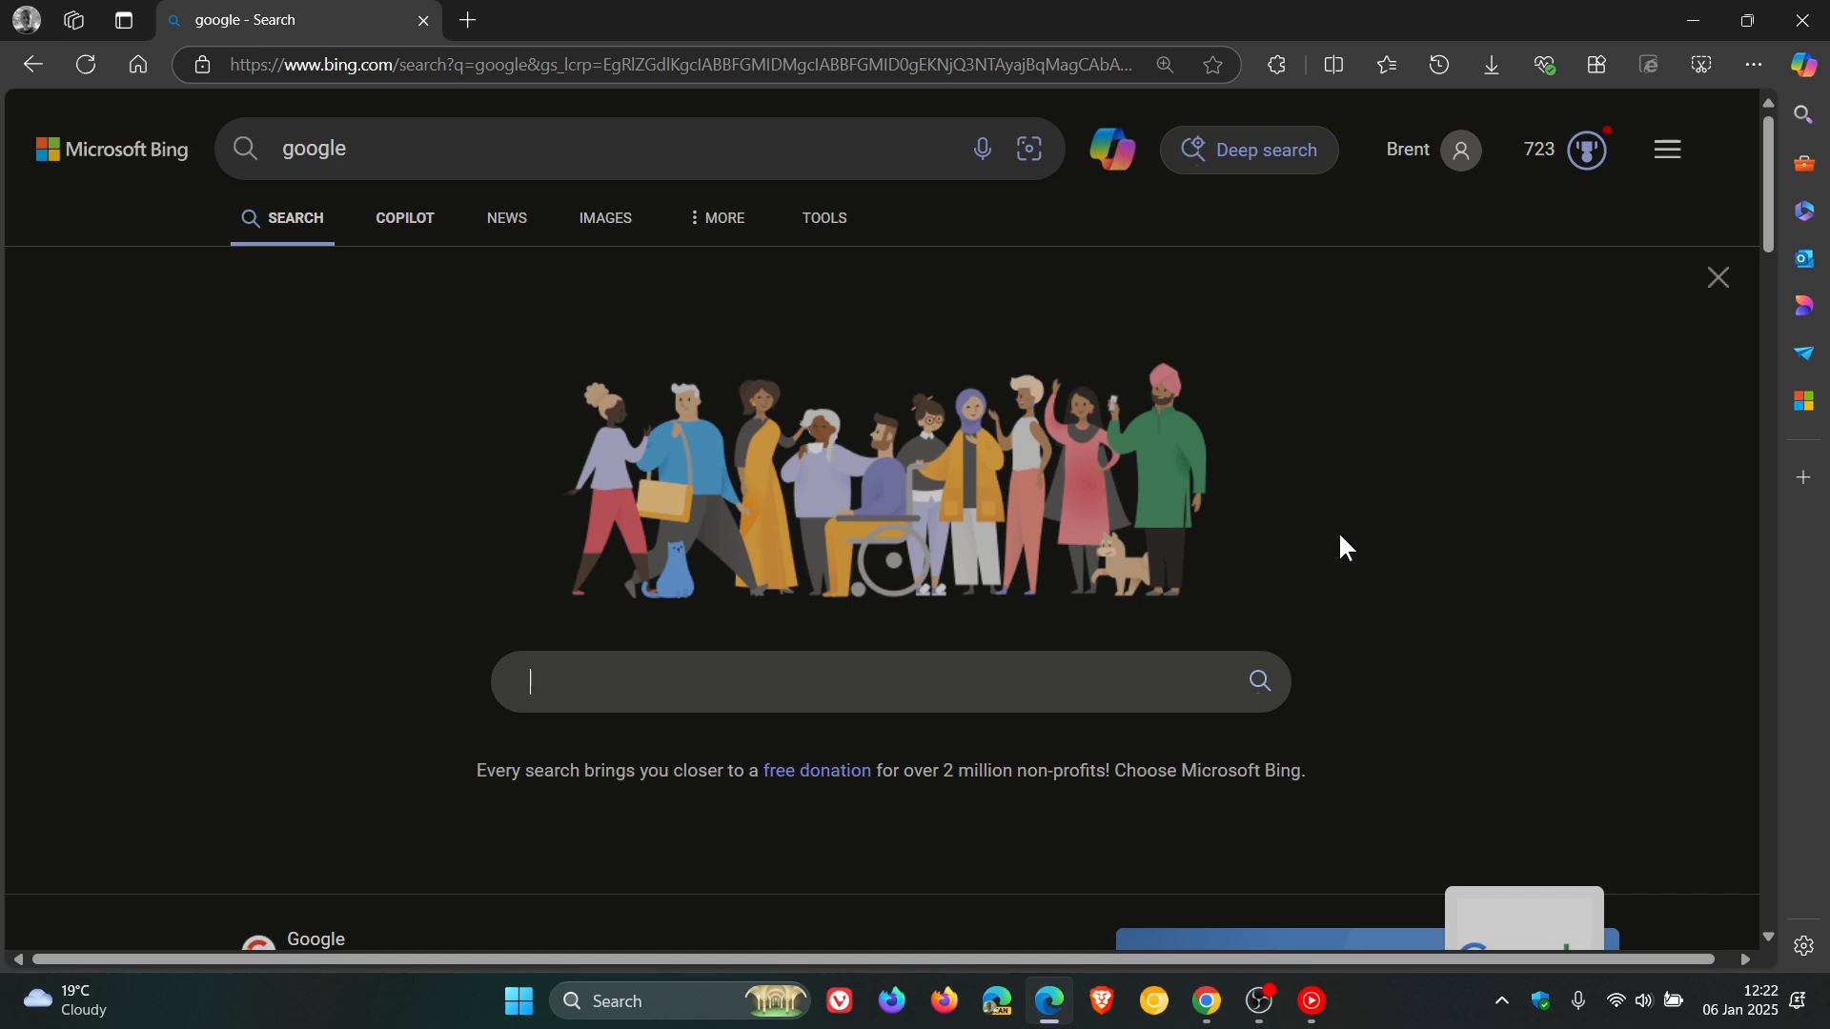